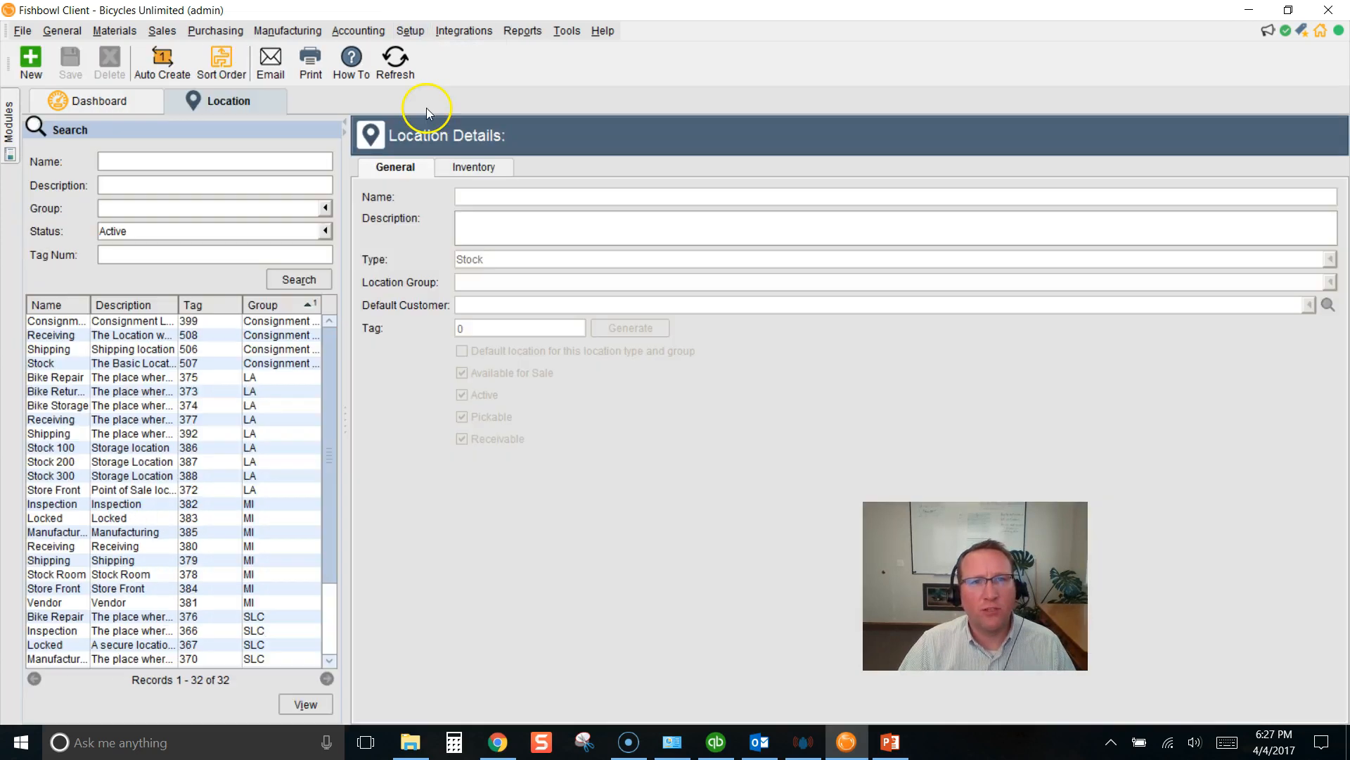
Step: Start an Auto Create run for group SLC with level counts 2 aisles, 8 sections, 3 shelves, 0 positions
{"action": "left_click", "coordinate": [162, 60]}
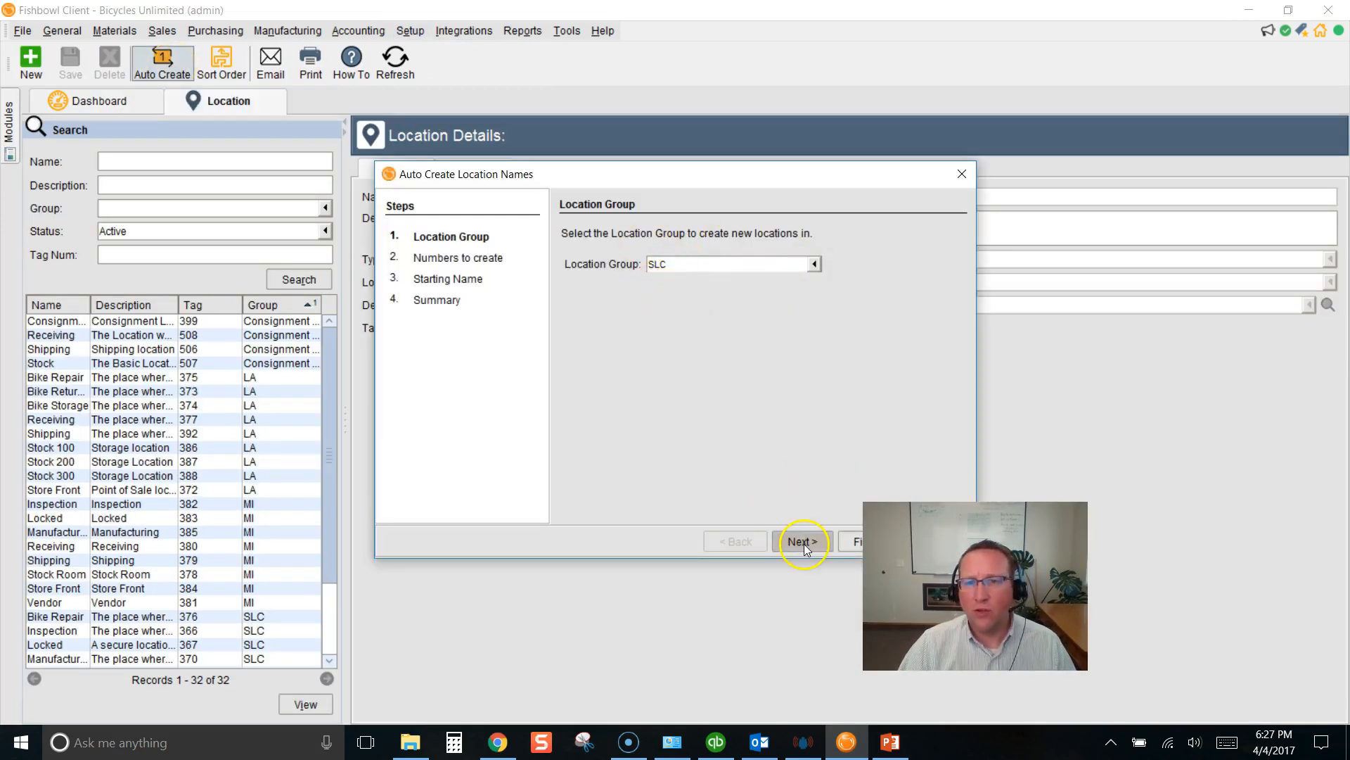
{"action": "left_click", "coordinate": [802, 541]}
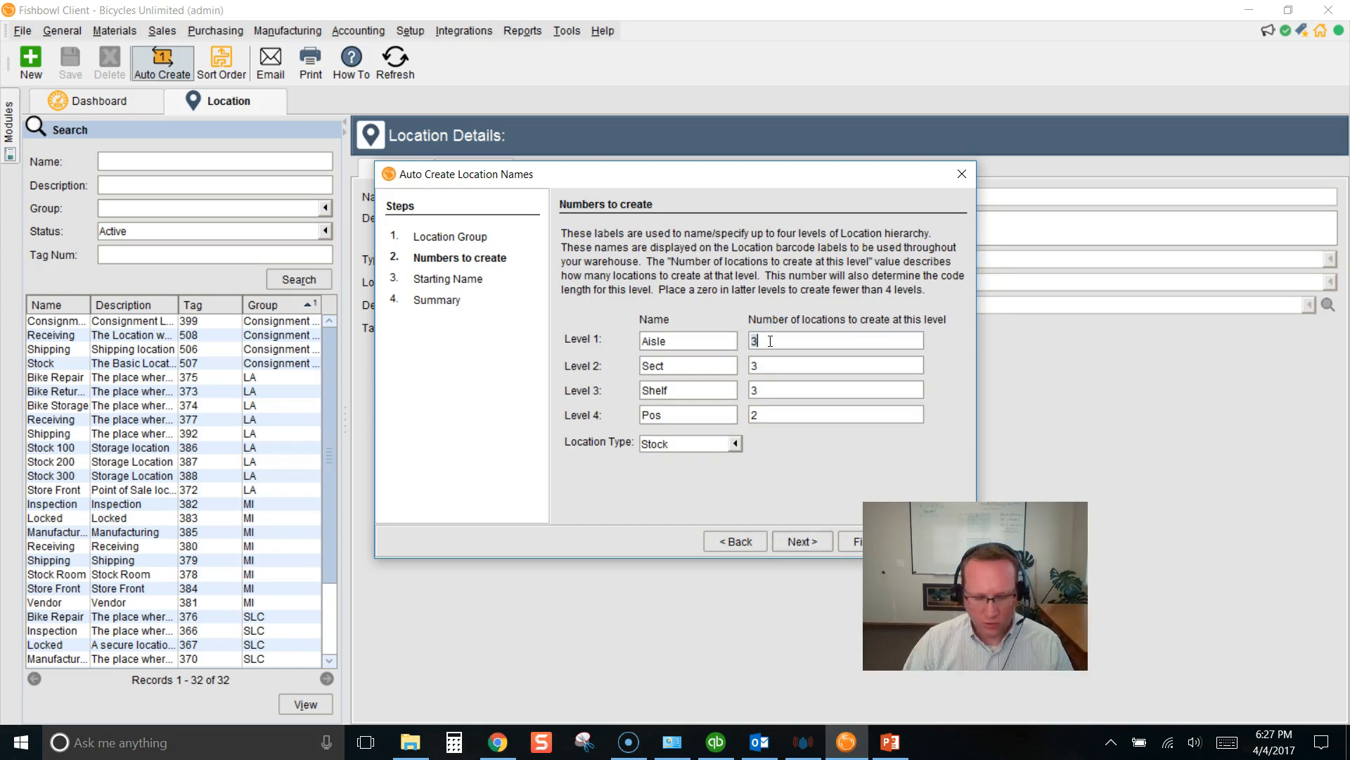
{"action": "type", "text": "2"}
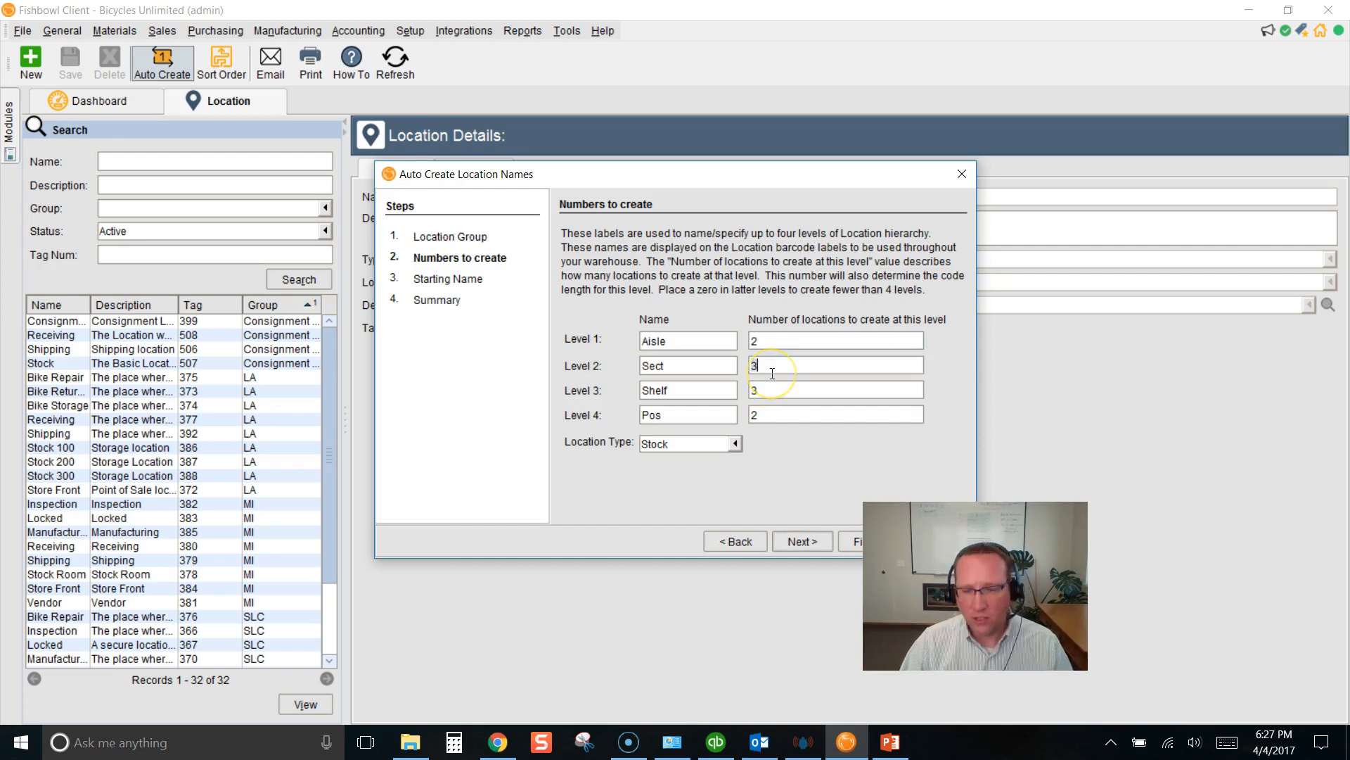
{"action": "type", "text": "8"}
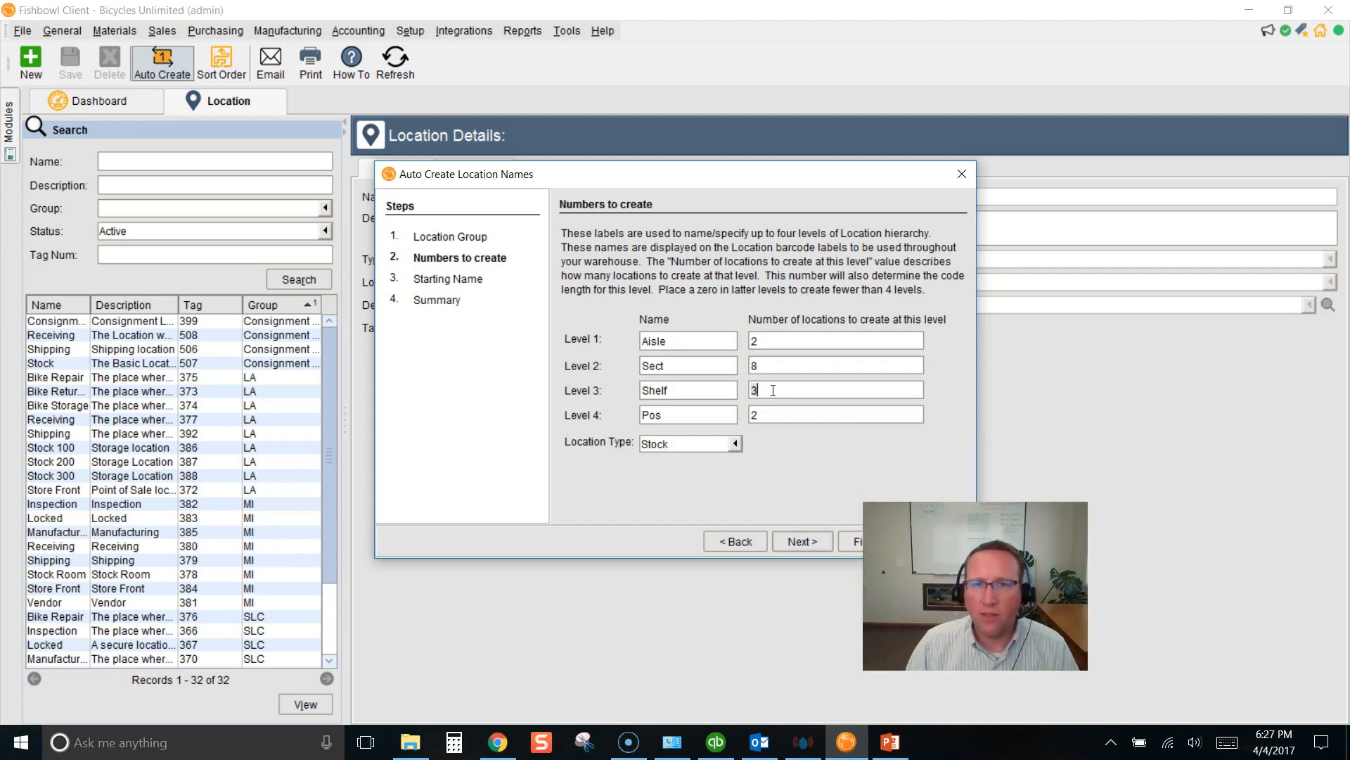
{"action": "left_click", "coordinate": [836, 414]}
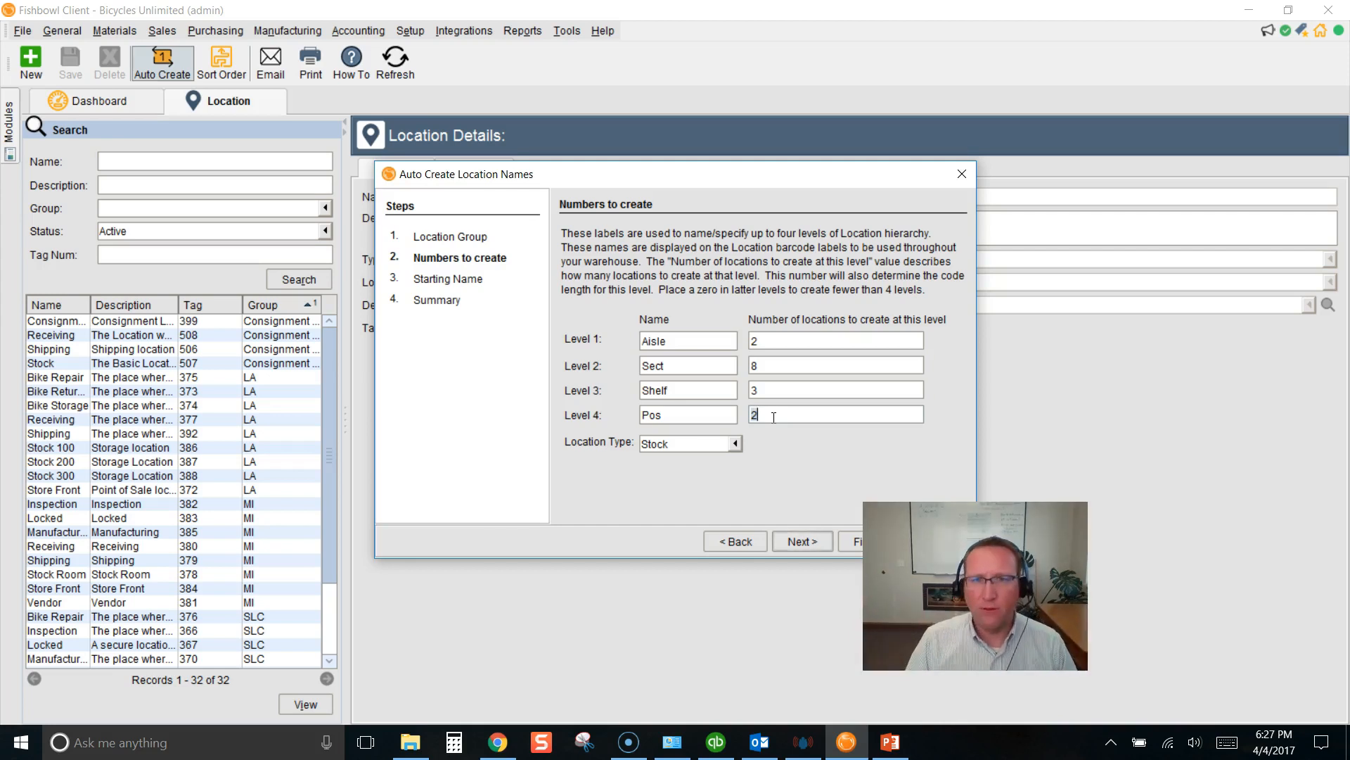
{"action": "type", "text": "0"}
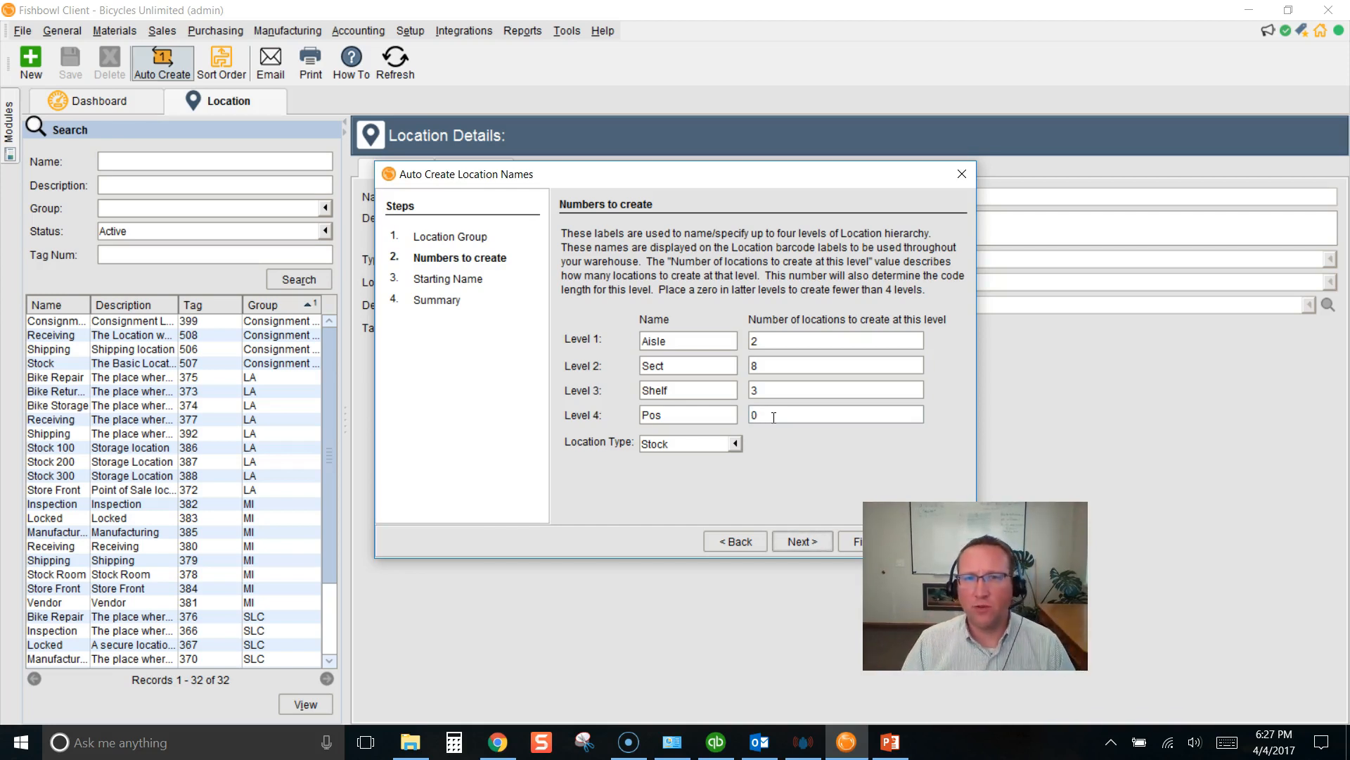
Step: Choose Locked as the location type for the new locations
{"action": "left_click", "coordinate": [734, 443]}
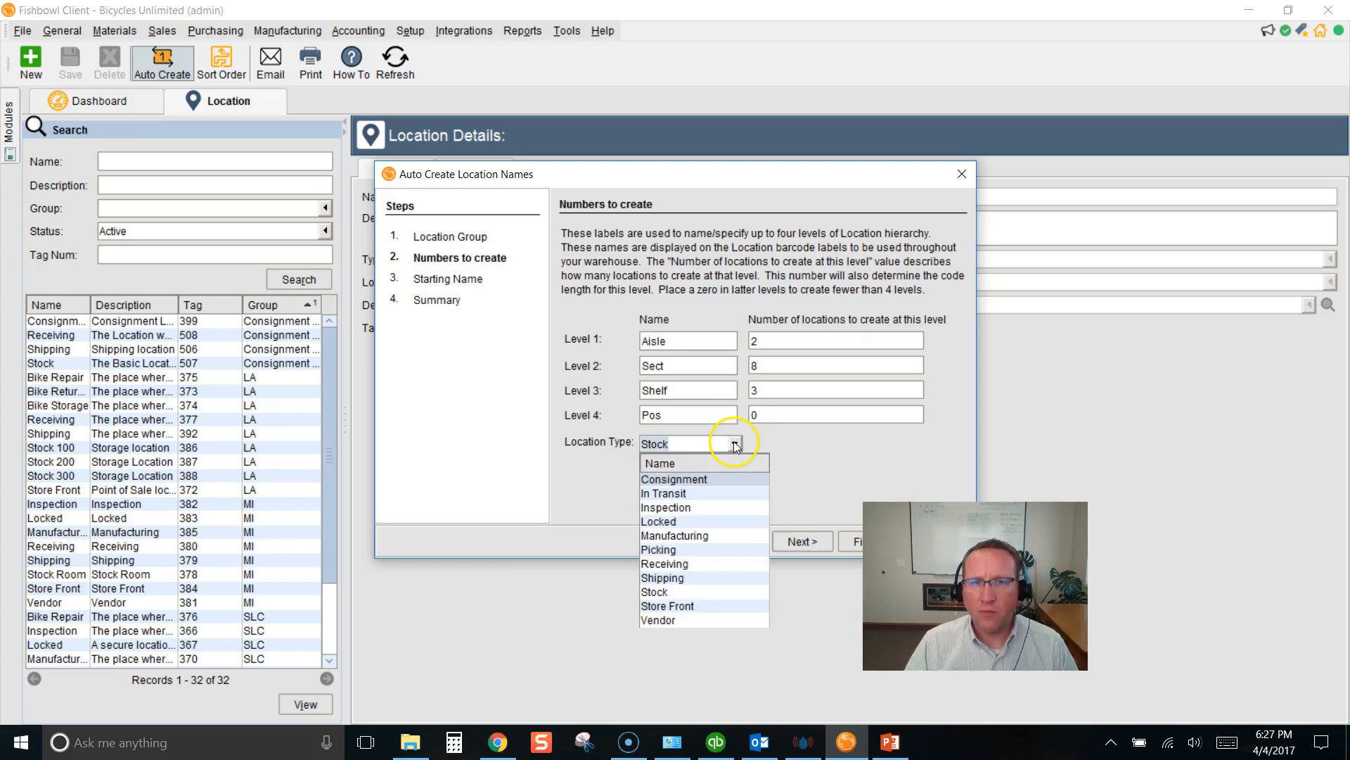
{"action": "left_click", "coordinate": [659, 522]}
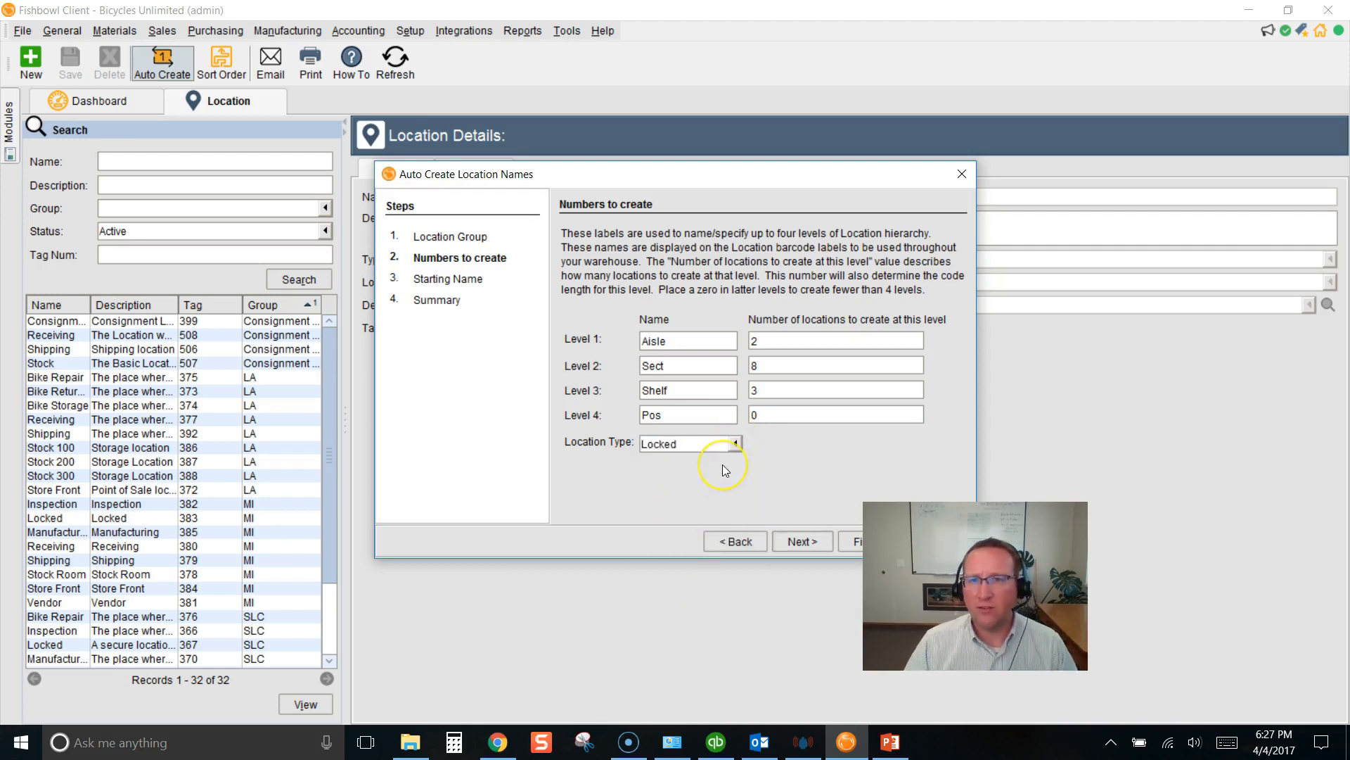
{"action": "mouse_move", "coordinate": [726, 471]}
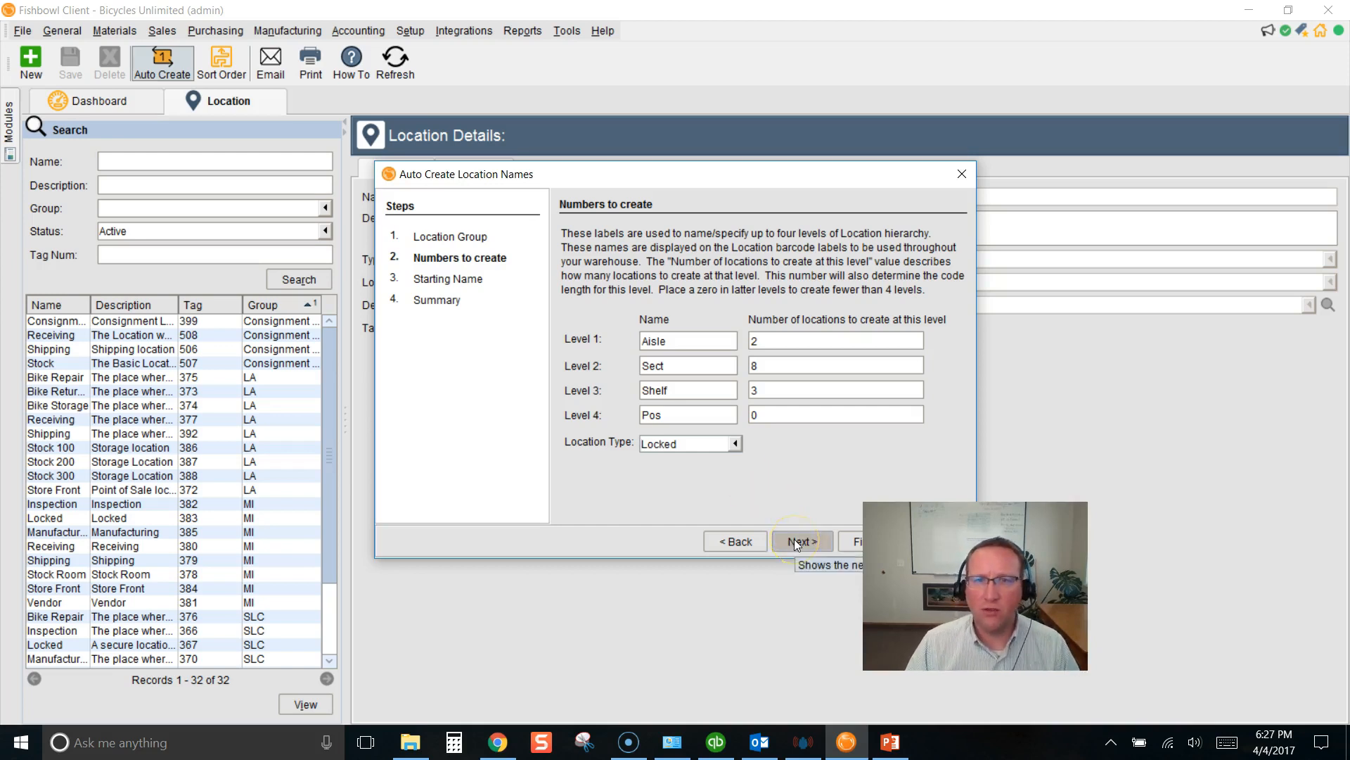
Step: Set starting names 1, A, 1 and finish, creating the 48 locked SLC locations like 1.A.1
{"action": "left_click", "coordinate": [802, 540]}
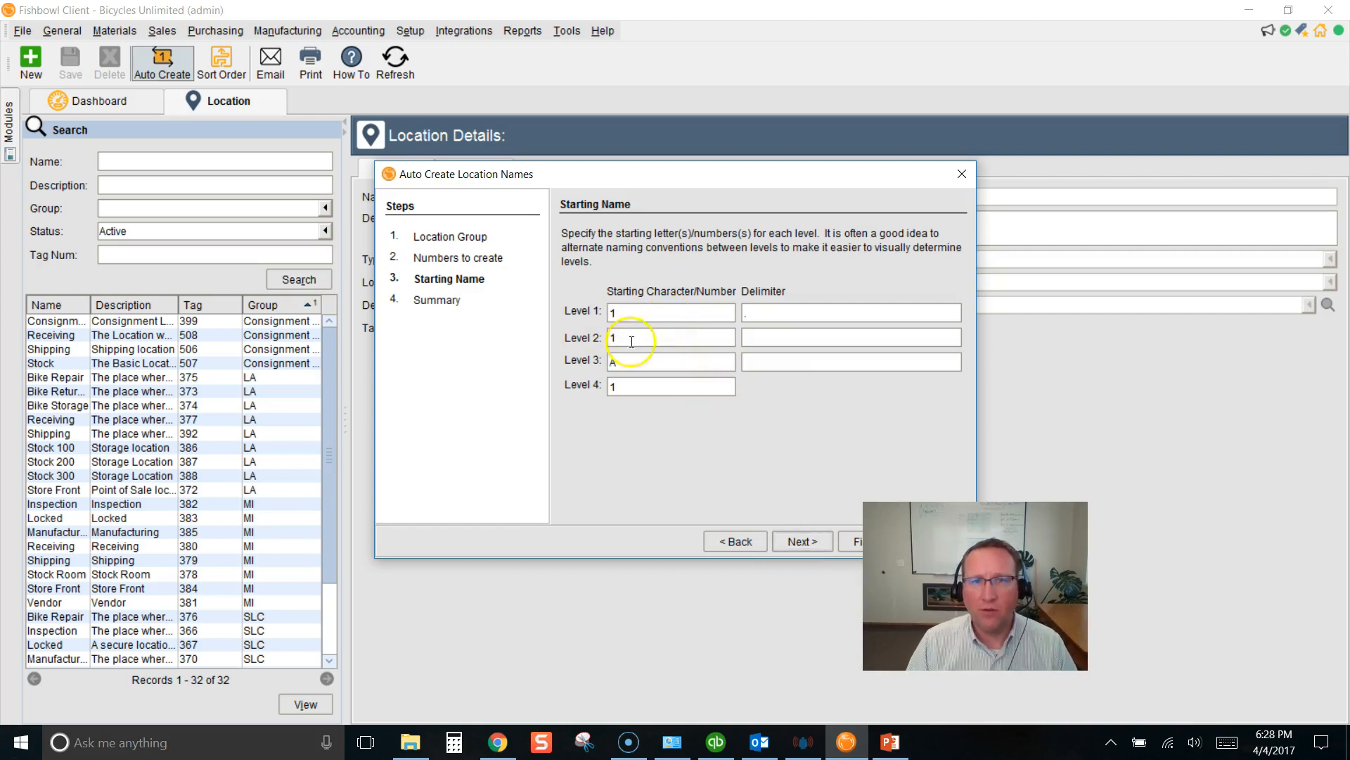
{"action": "type", "text": "A"}
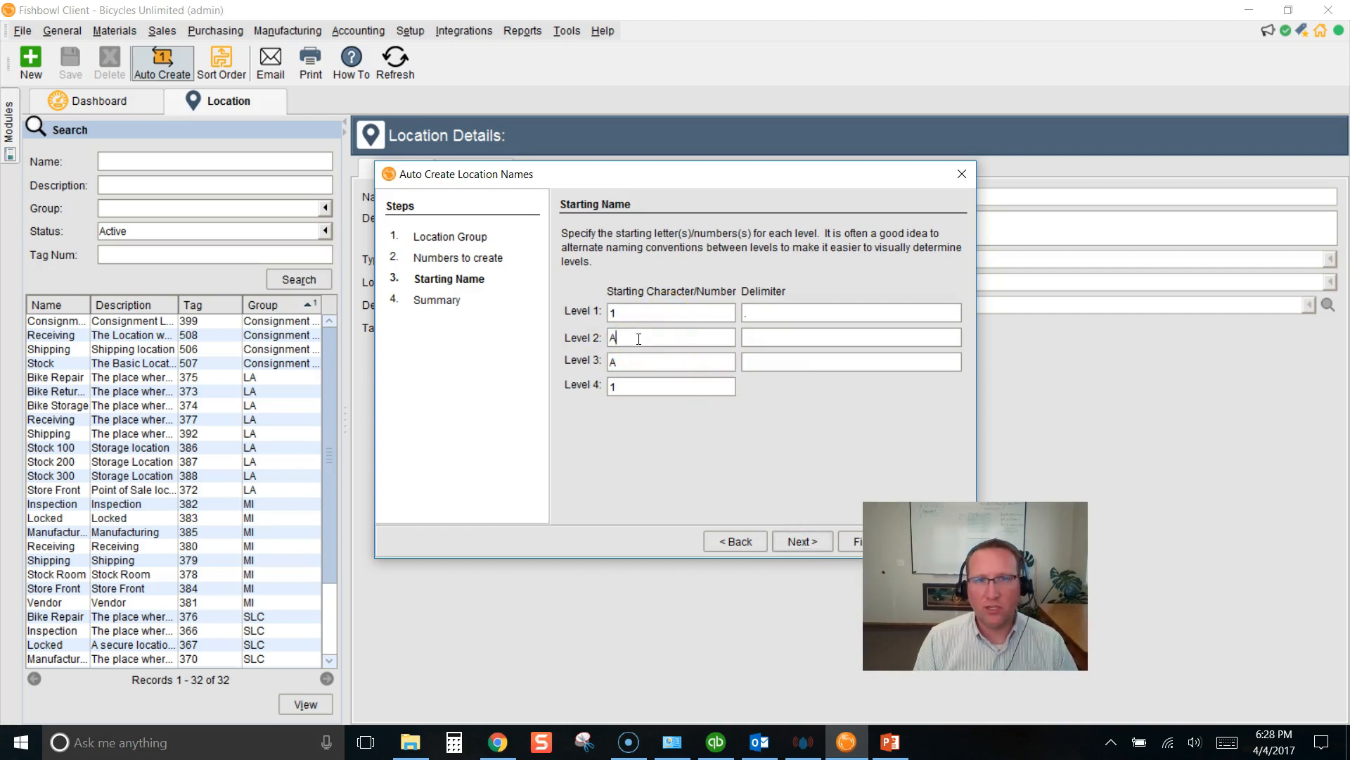
{"action": "left_click", "coordinate": [638, 362]}
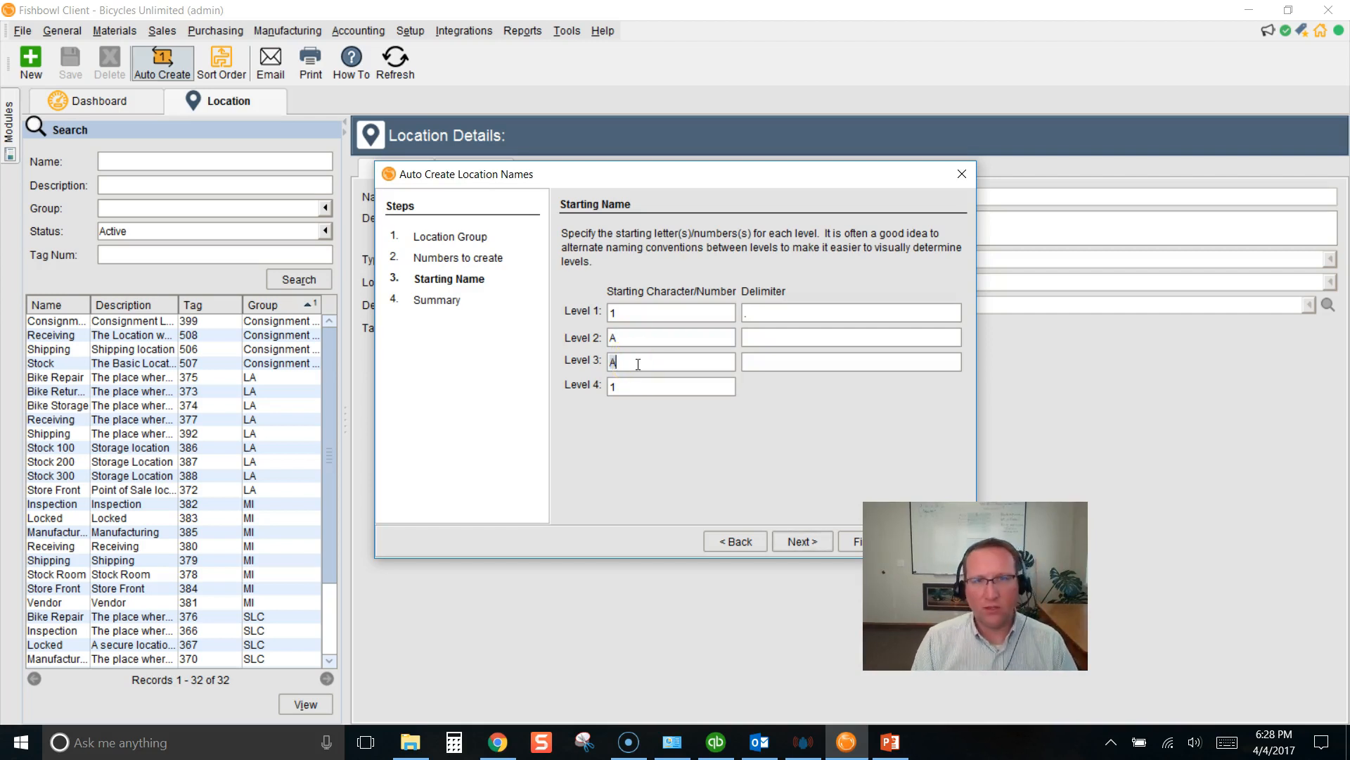
{"action": "type", "text": "1"}
{"action": "left_click", "coordinate": [851, 337]}
{"action": "type", "text": "."}
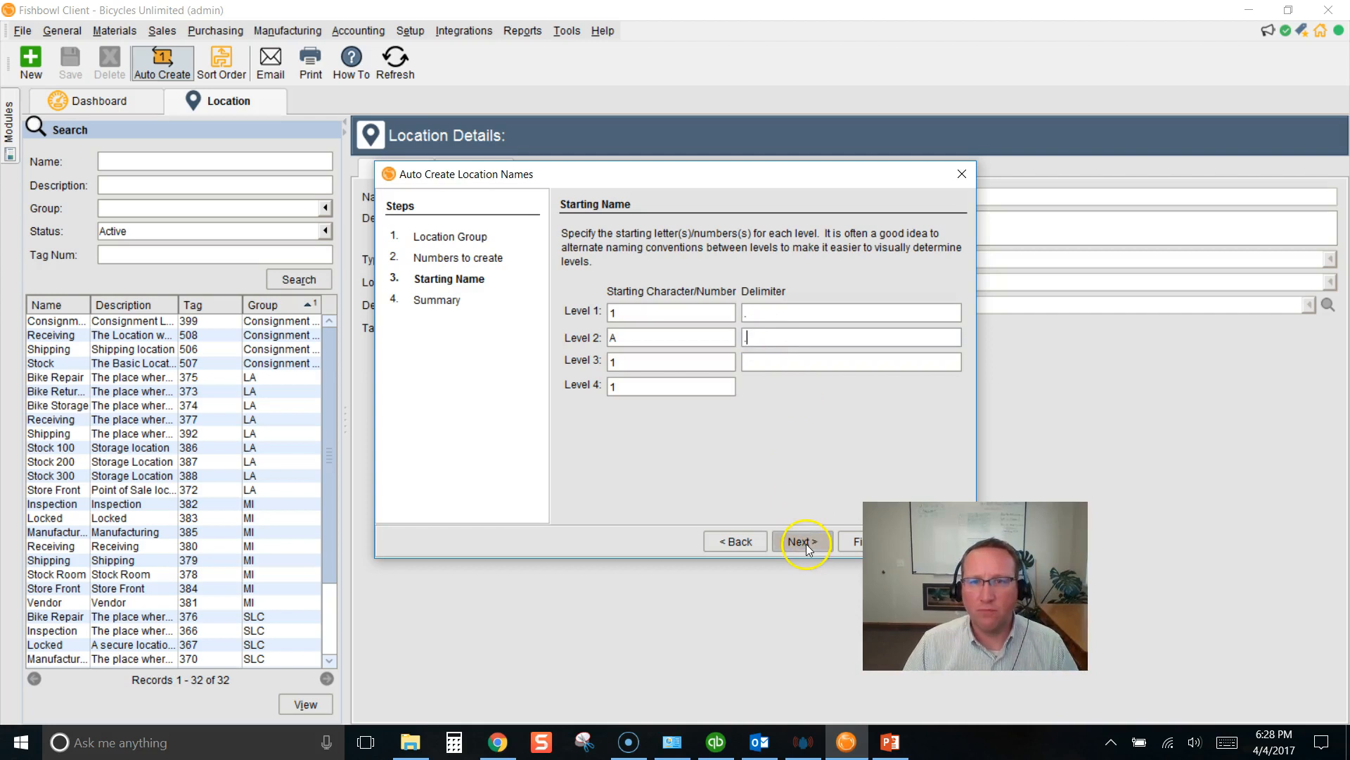
{"action": "left_click", "coordinate": [802, 541]}
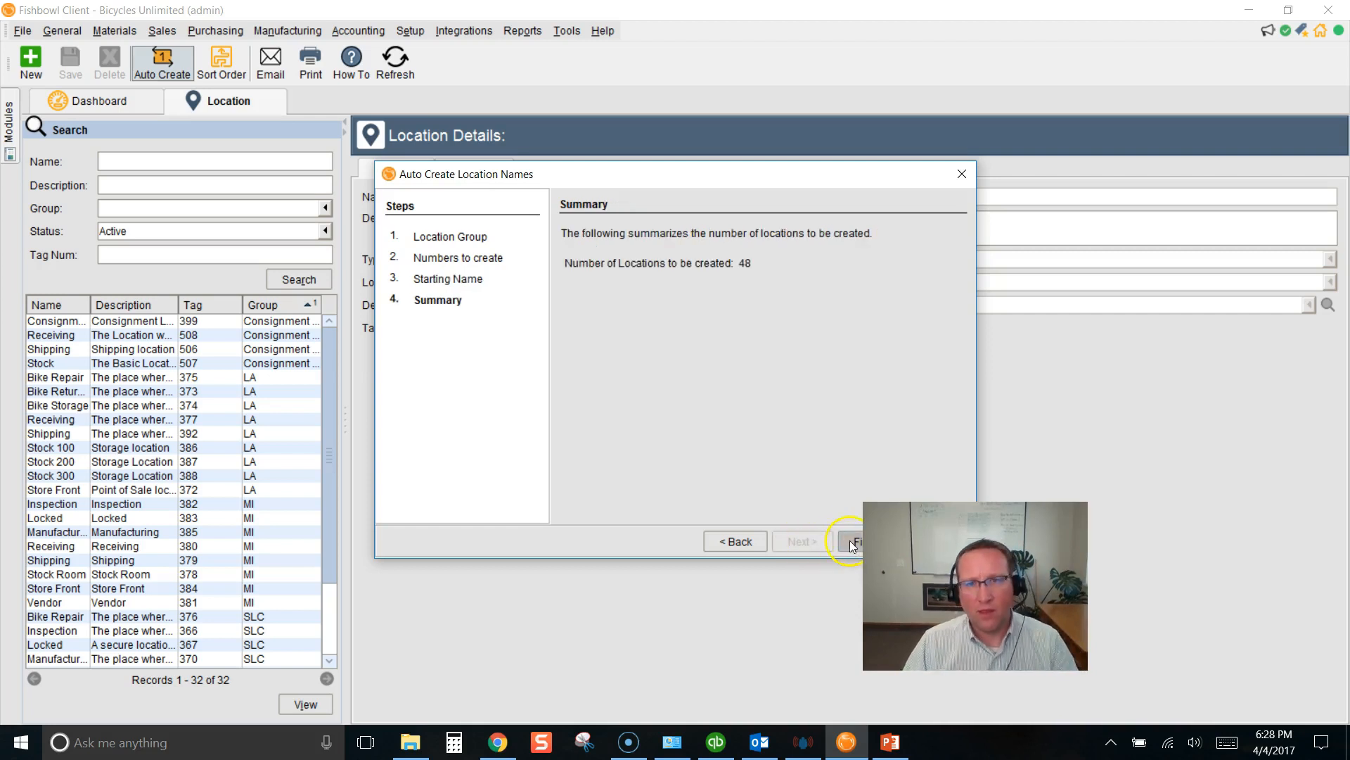
{"action": "left_click", "coordinate": [854, 540]}
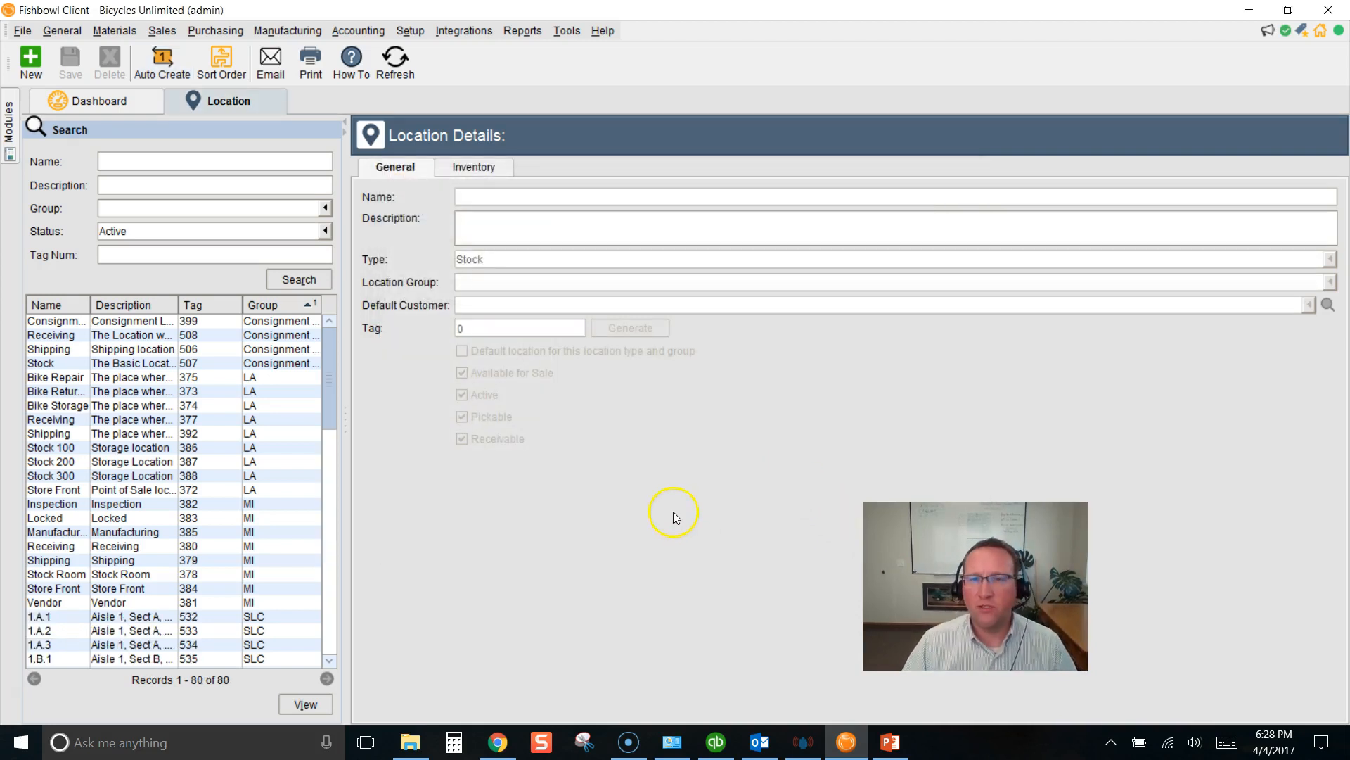
{"action": "mouse_move", "coordinate": [676, 518]}
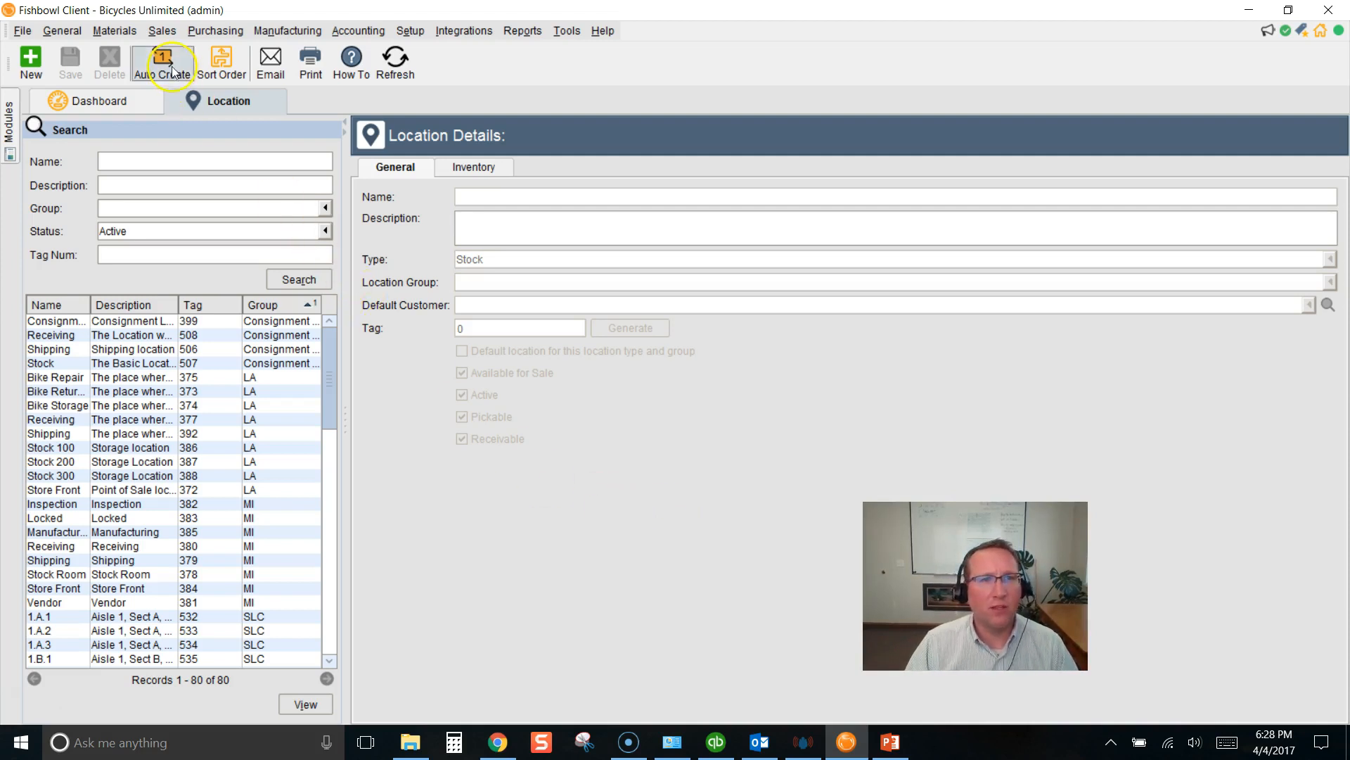
Step: Start another Auto Create run for SLC with counts 2 aisles, 12 sections, 0 shelves, 0 positions
{"action": "left_click", "coordinate": [163, 60]}
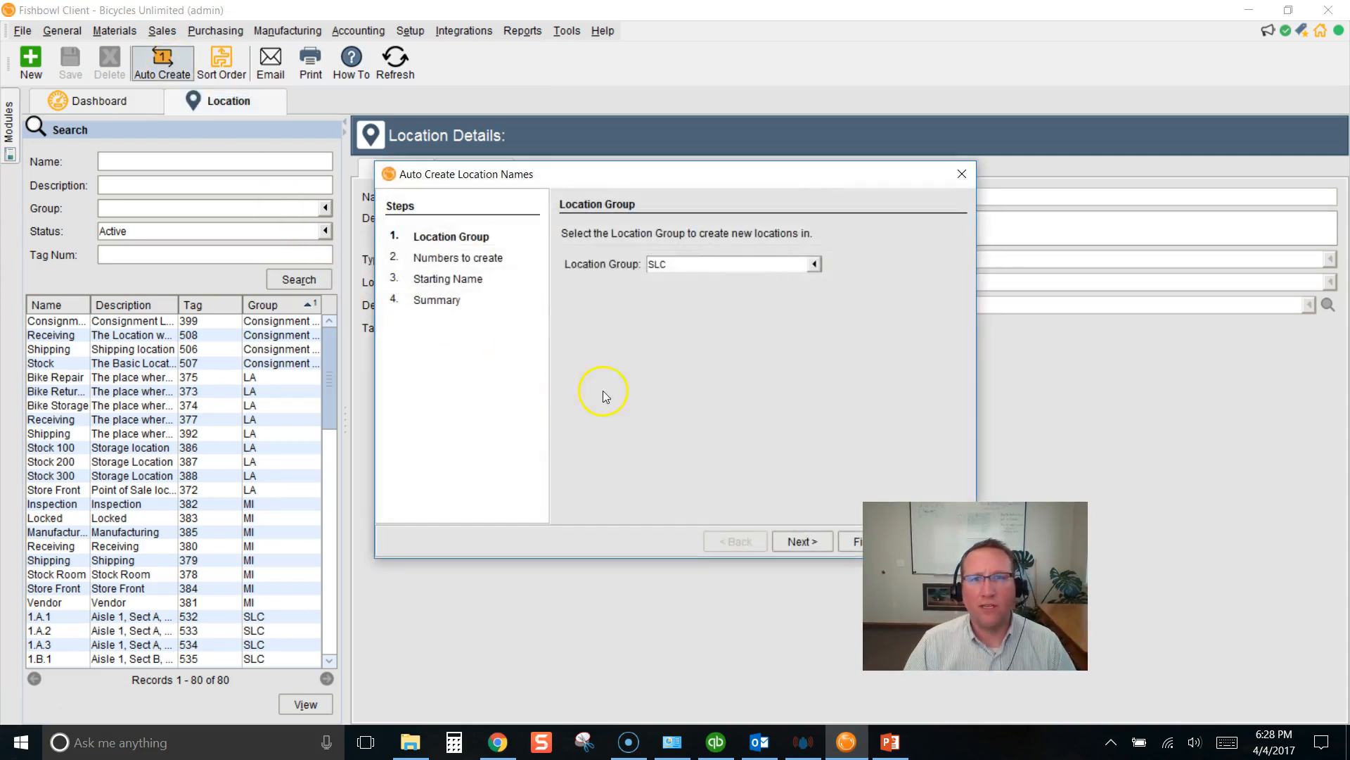
{"action": "left_click", "coordinate": [801, 540]}
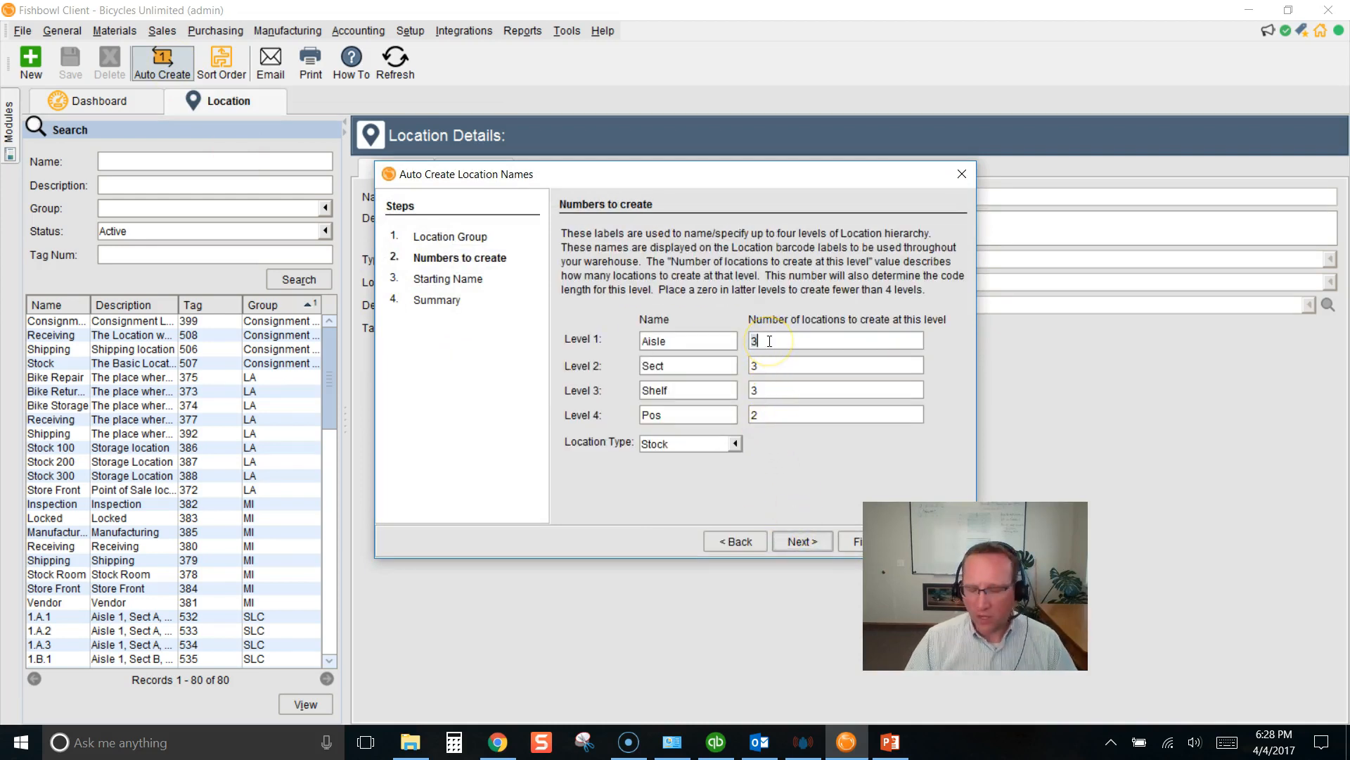
{"action": "type", "text": "2"}
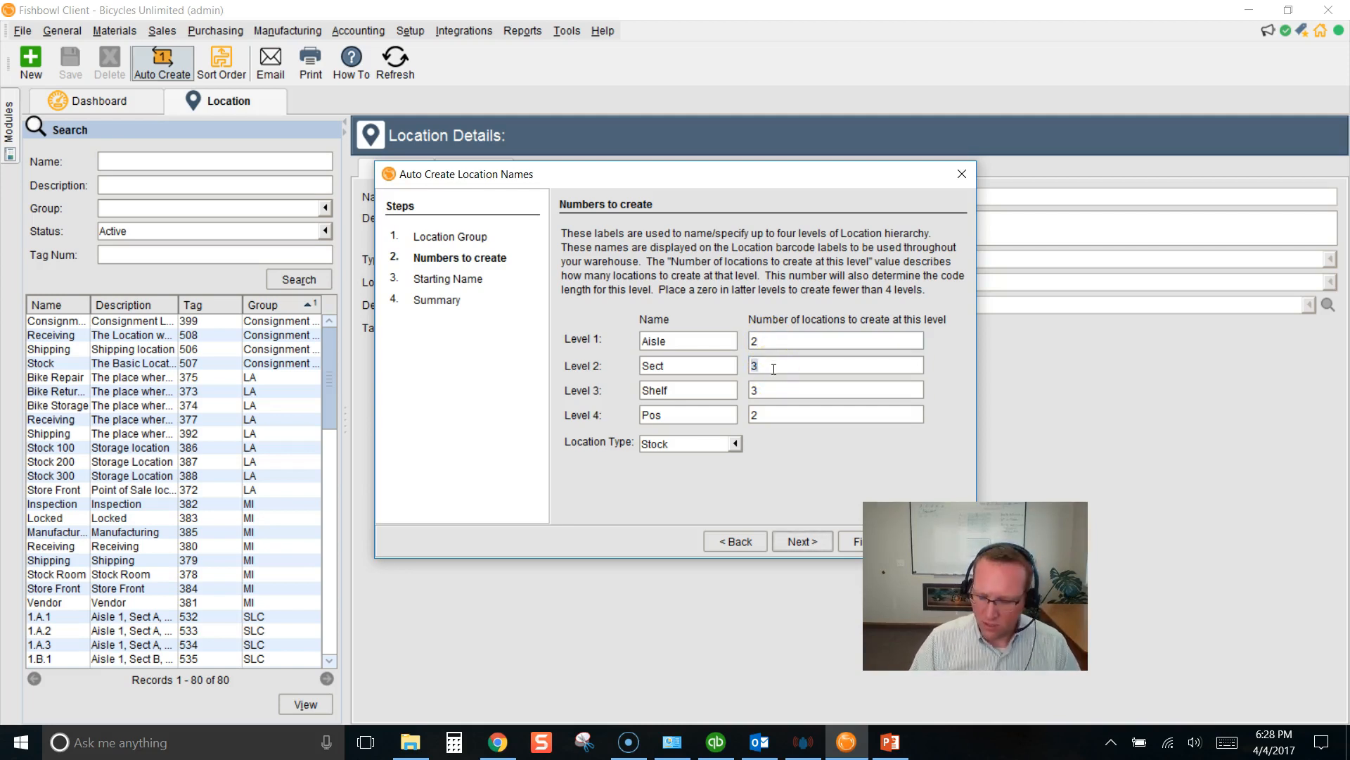
{"action": "type", "text": "12"}
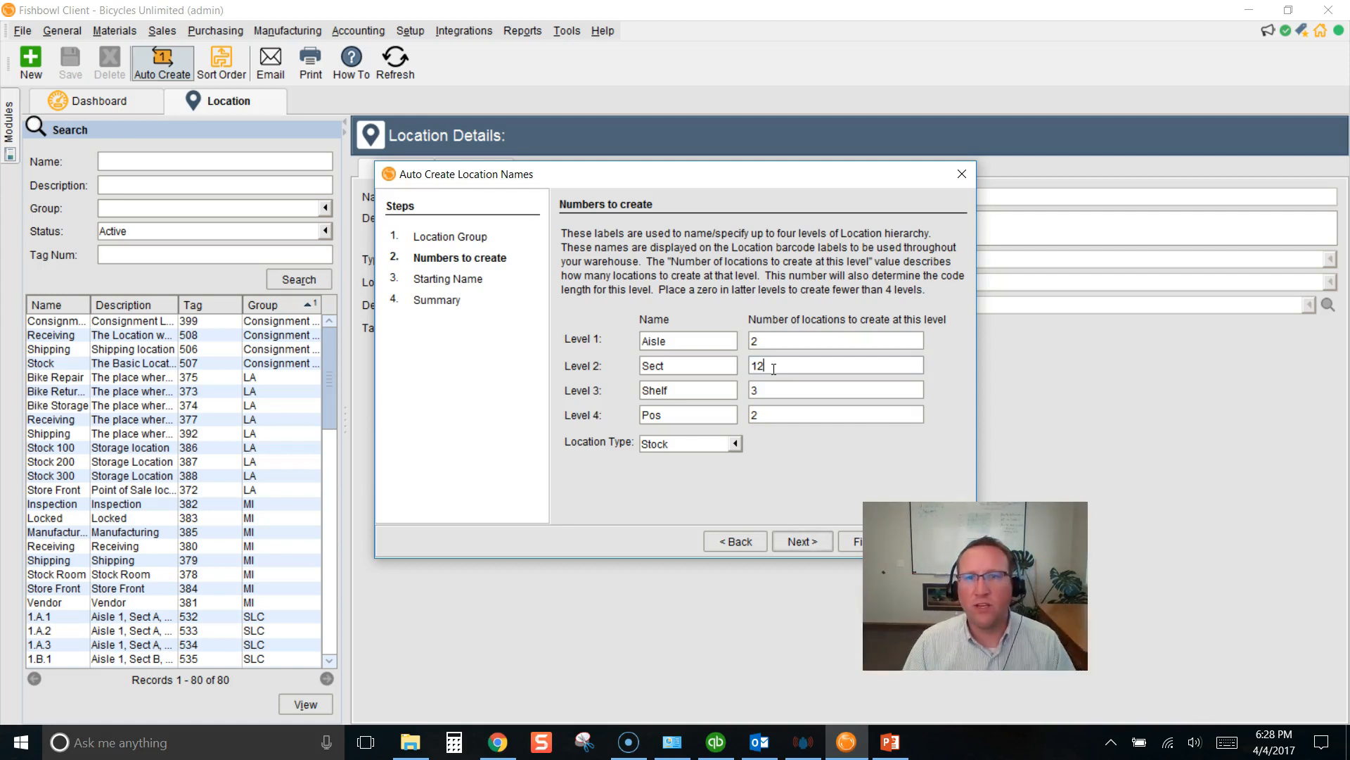
{"action": "left_click", "coordinate": [834, 389]}
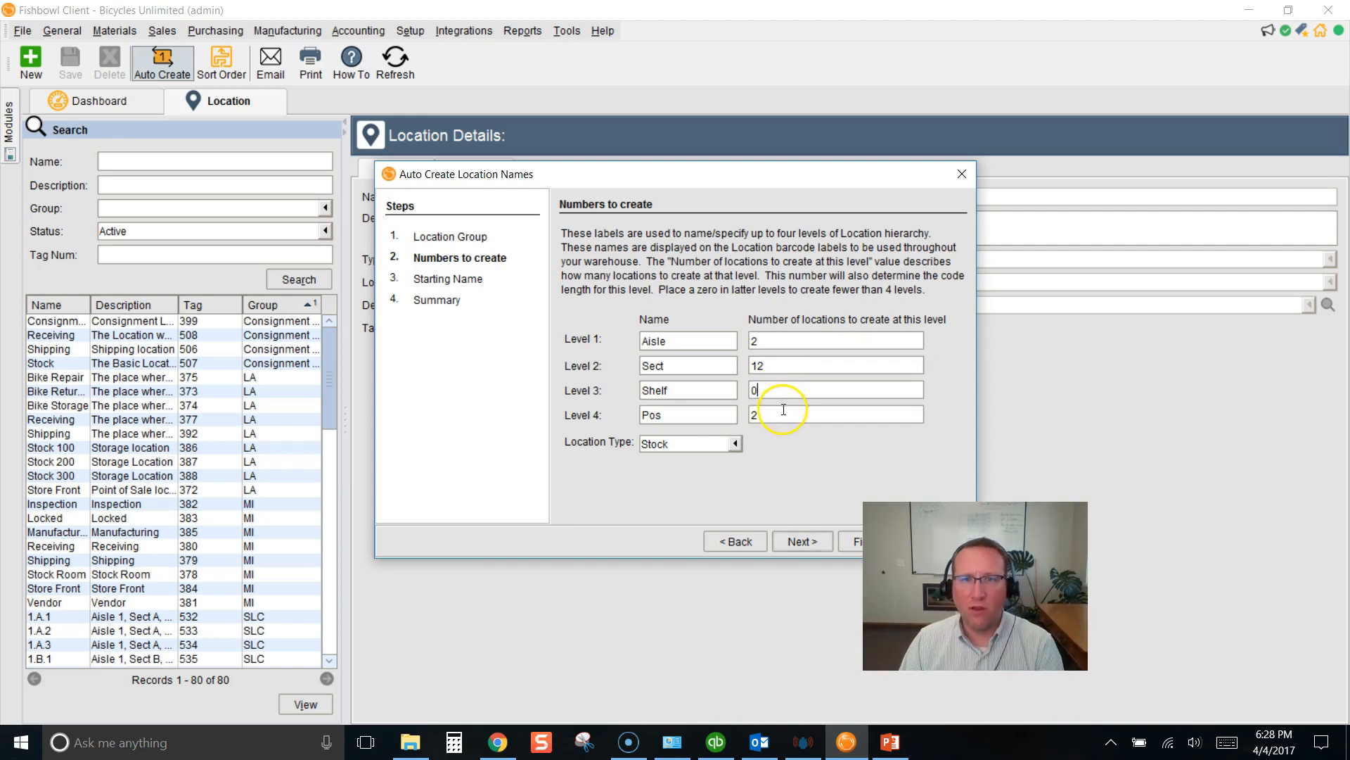
{"action": "type", "text": "0"}
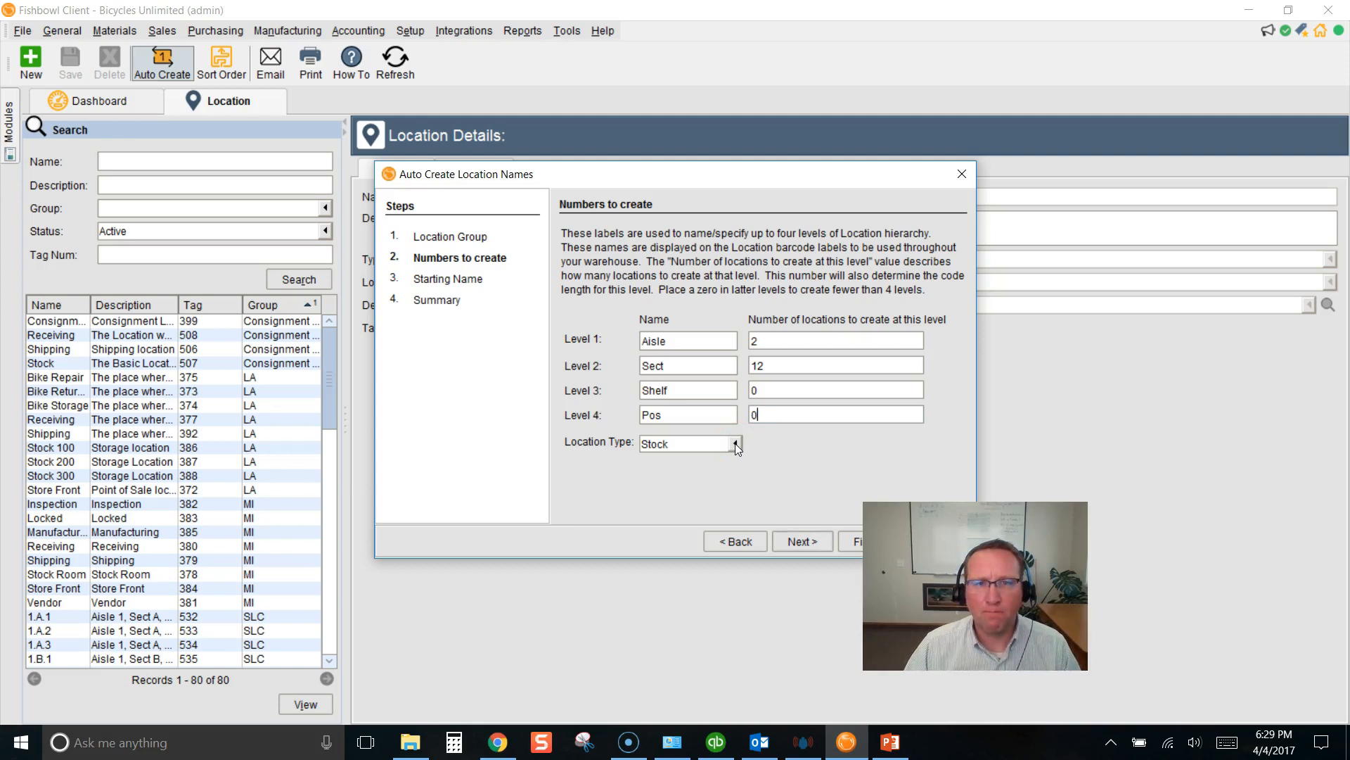
Step: Choose Picking as the location type for this batch
{"action": "left_click", "coordinate": [736, 444]}
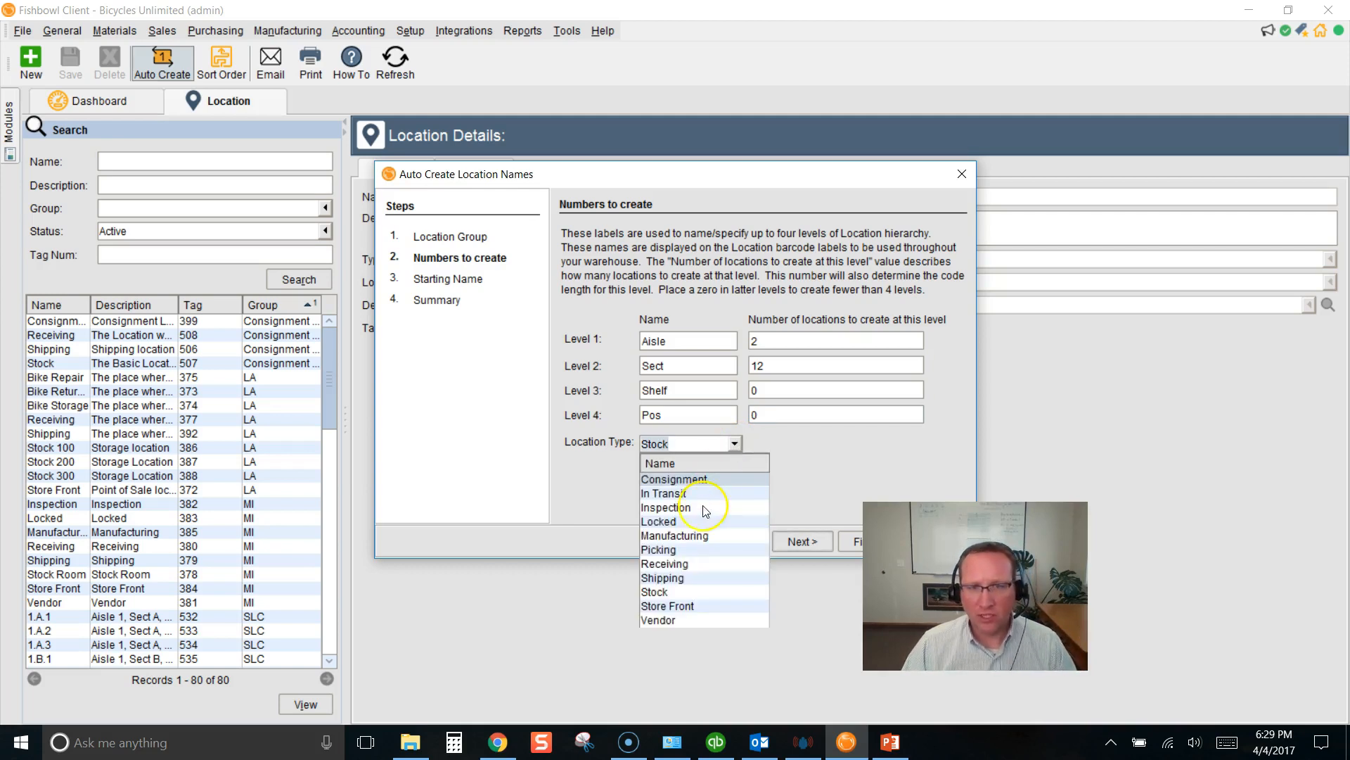
{"action": "left_click", "coordinate": [658, 549]}
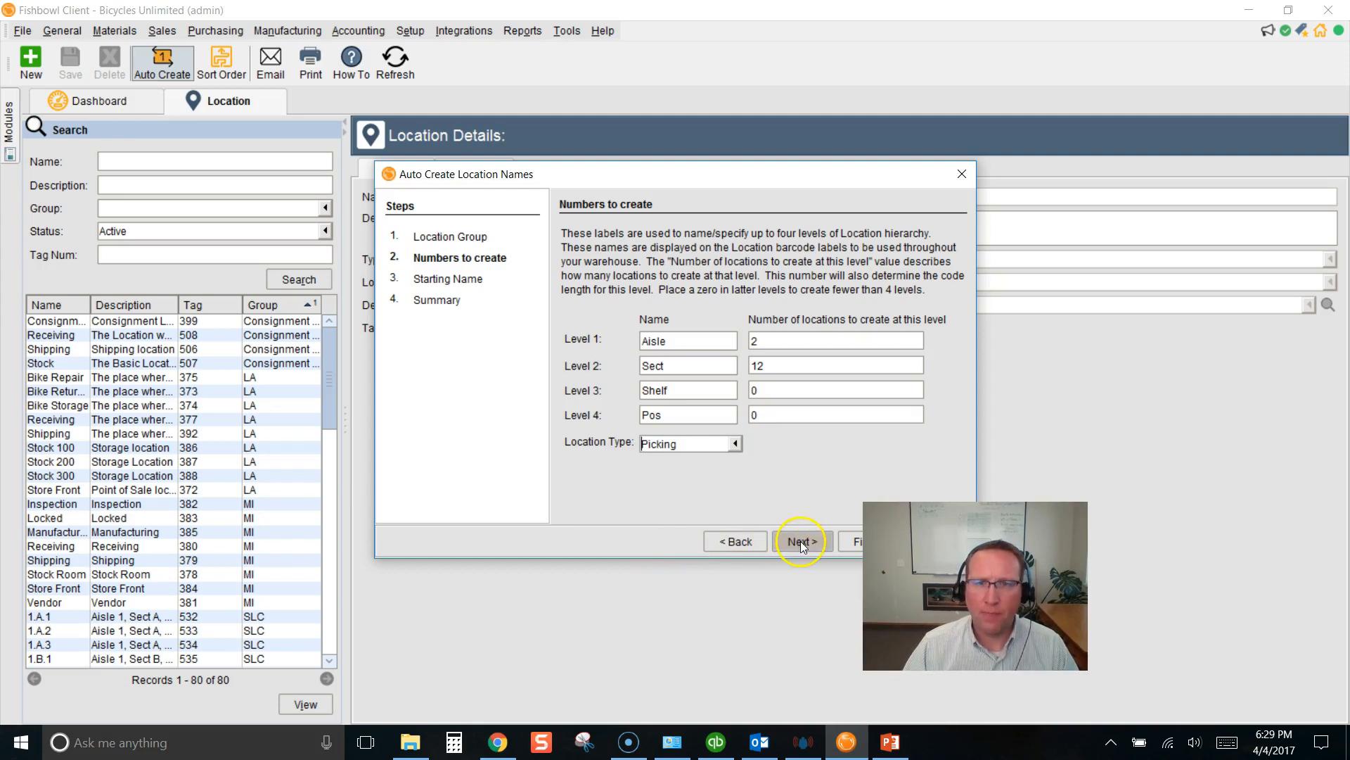
Step: Set starting names 1 and A and finish, creating the 24 picking locations like 1.A
{"action": "left_click", "coordinate": [800, 541]}
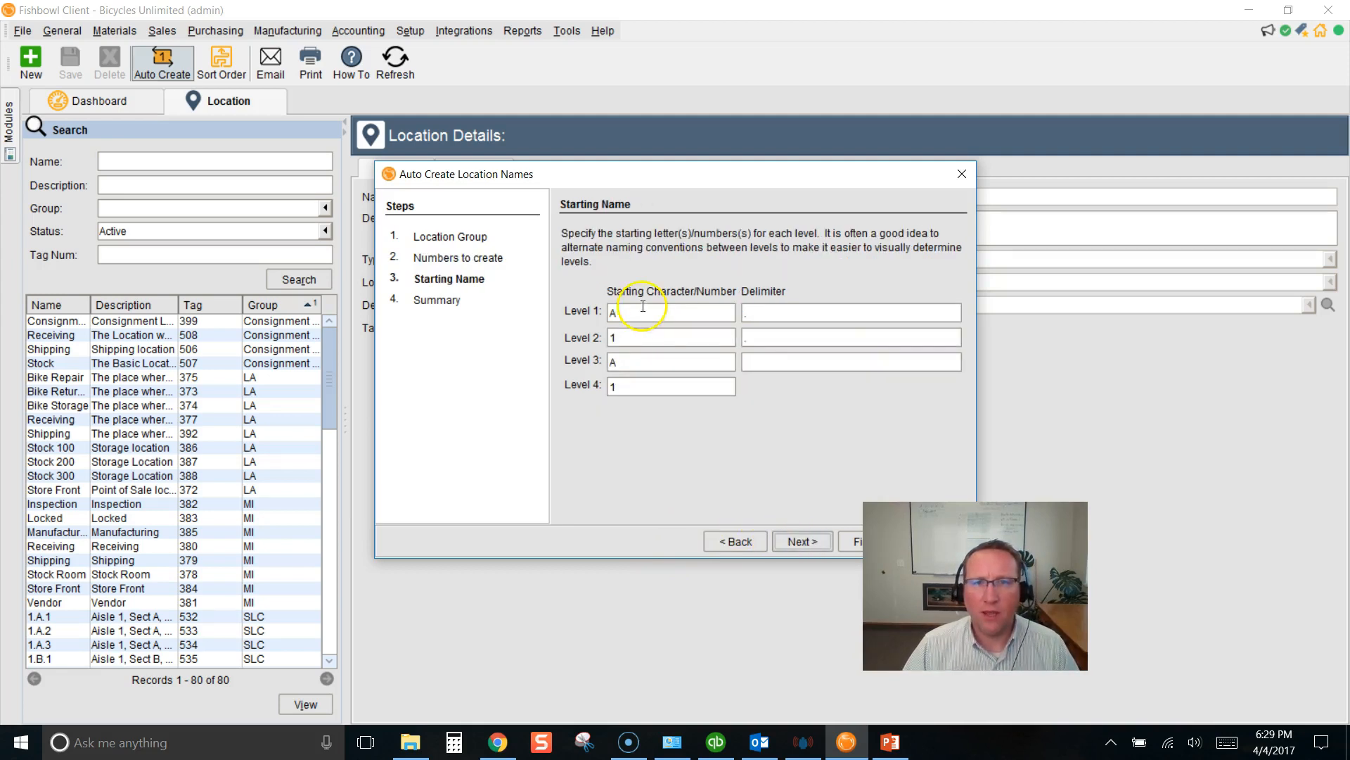
{"action": "left_click", "coordinate": [636, 313]}
{"action": "type", "text": "1"}
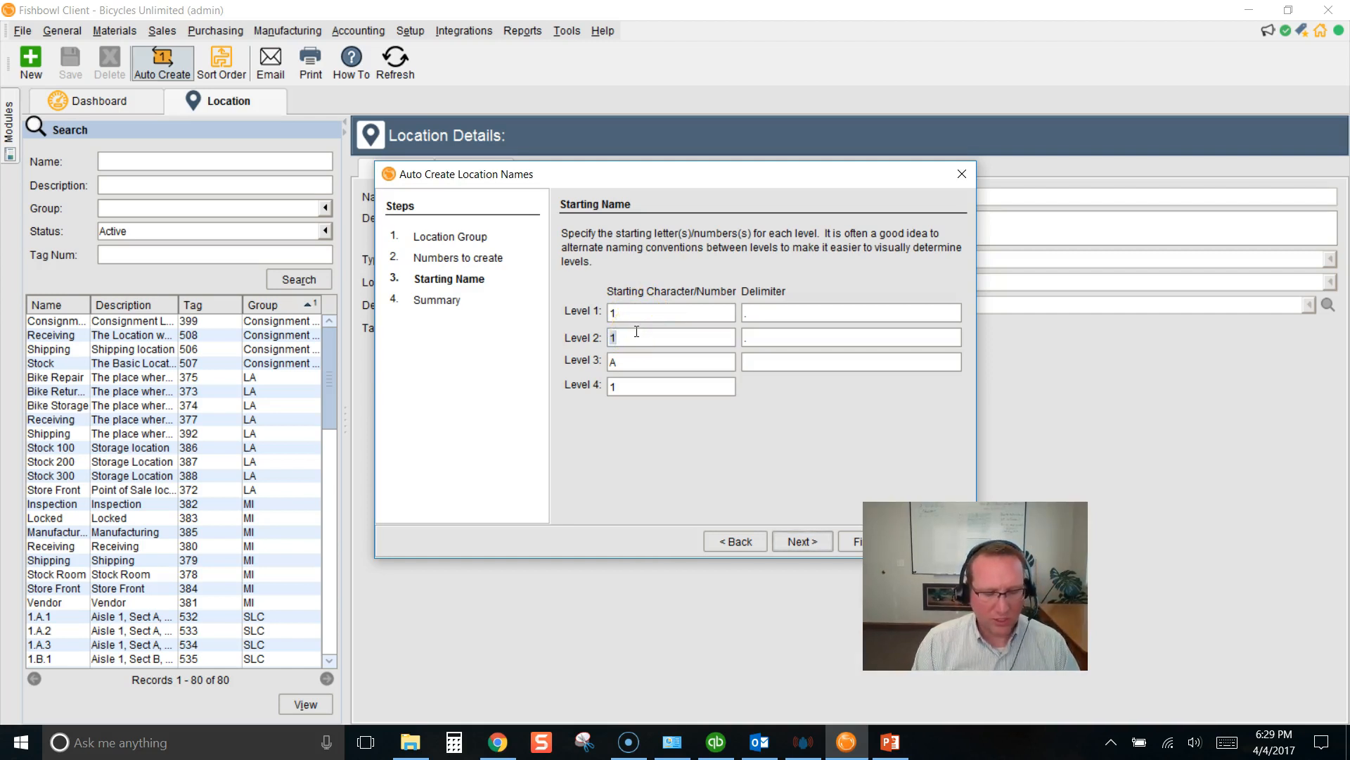
{"action": "type", "text": "A"}
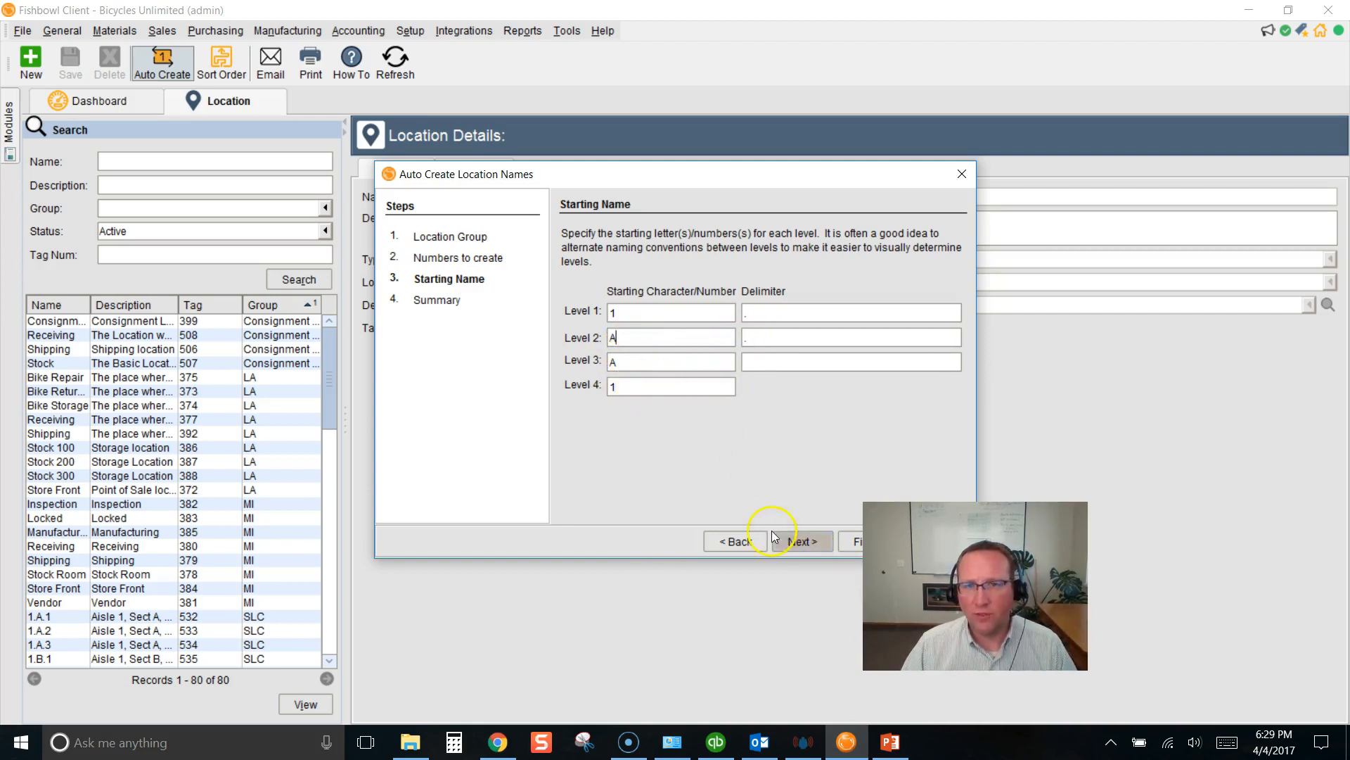
{"action": "left_click", "coordinate": [802, 540]}
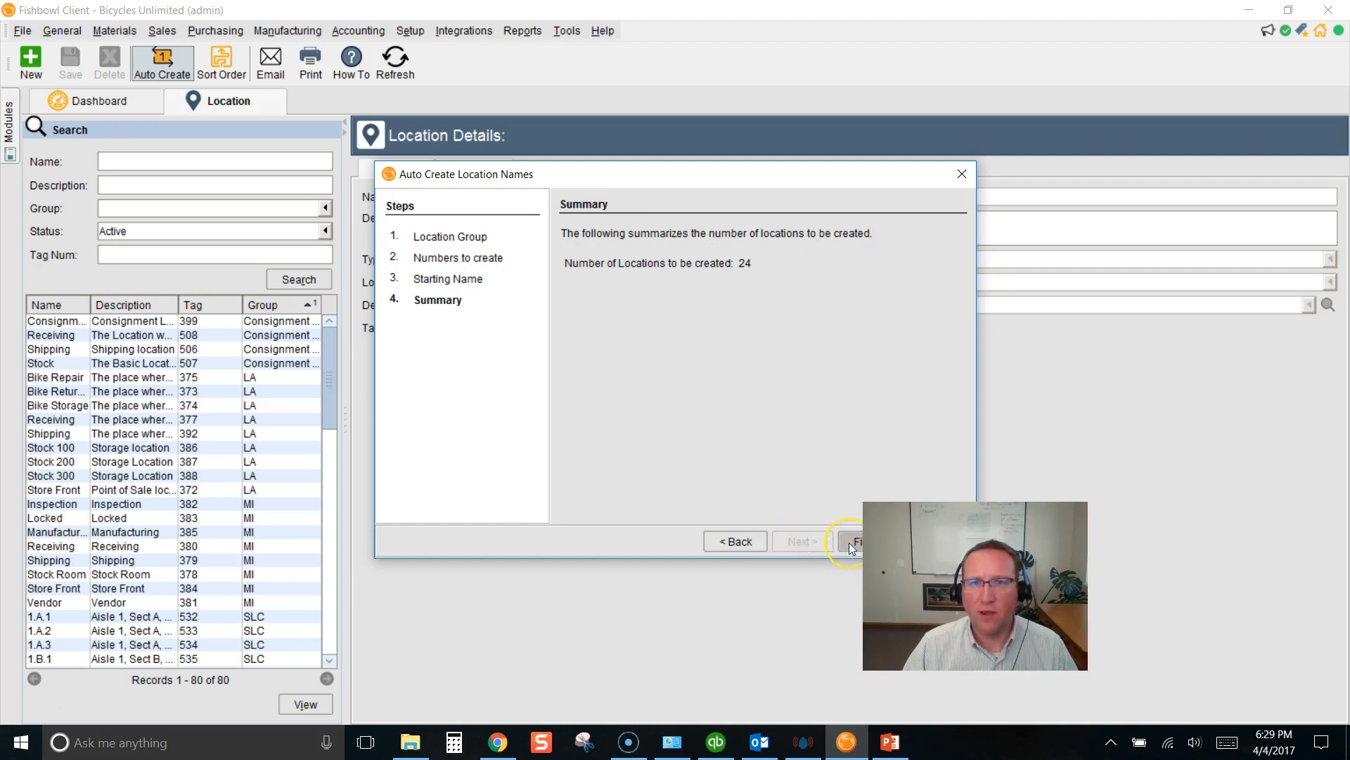
{"action": "left_click", "coordinate": [858, 541]}
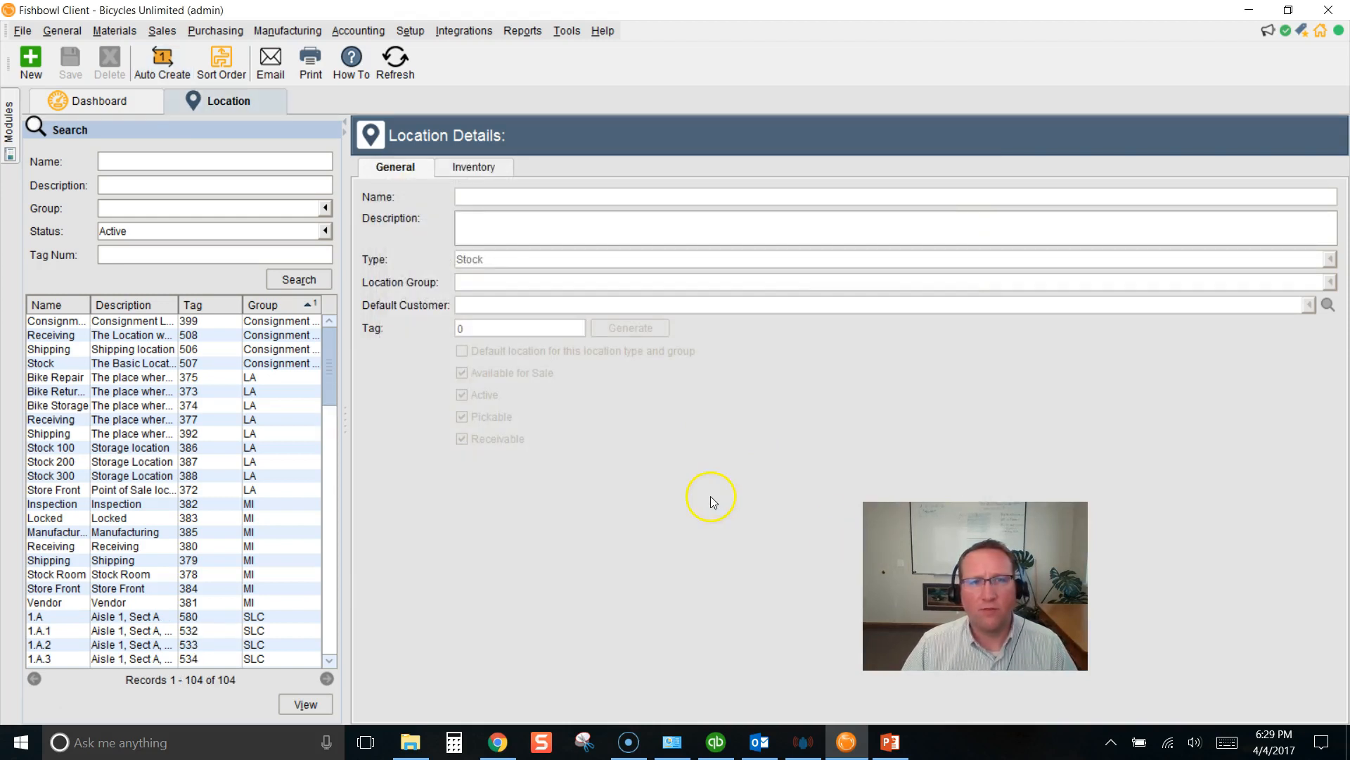
Step: Scroll the location list to review the new Locked shelf and Picking section locations
{"action": "scroll", "scroll_direction": "down", "scroll_amount": 3}
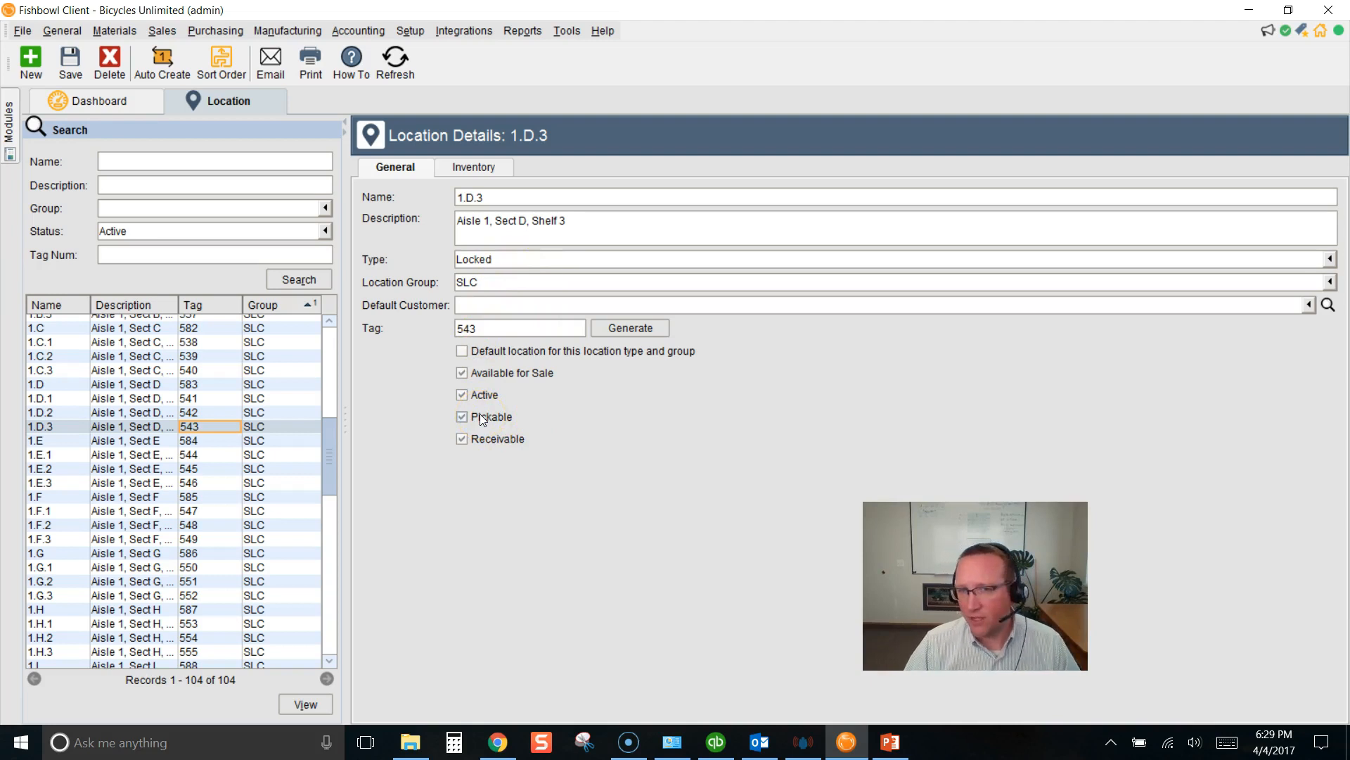
{"action": "scroll", "scroll_direction": "down", "scroll_amount": 3}
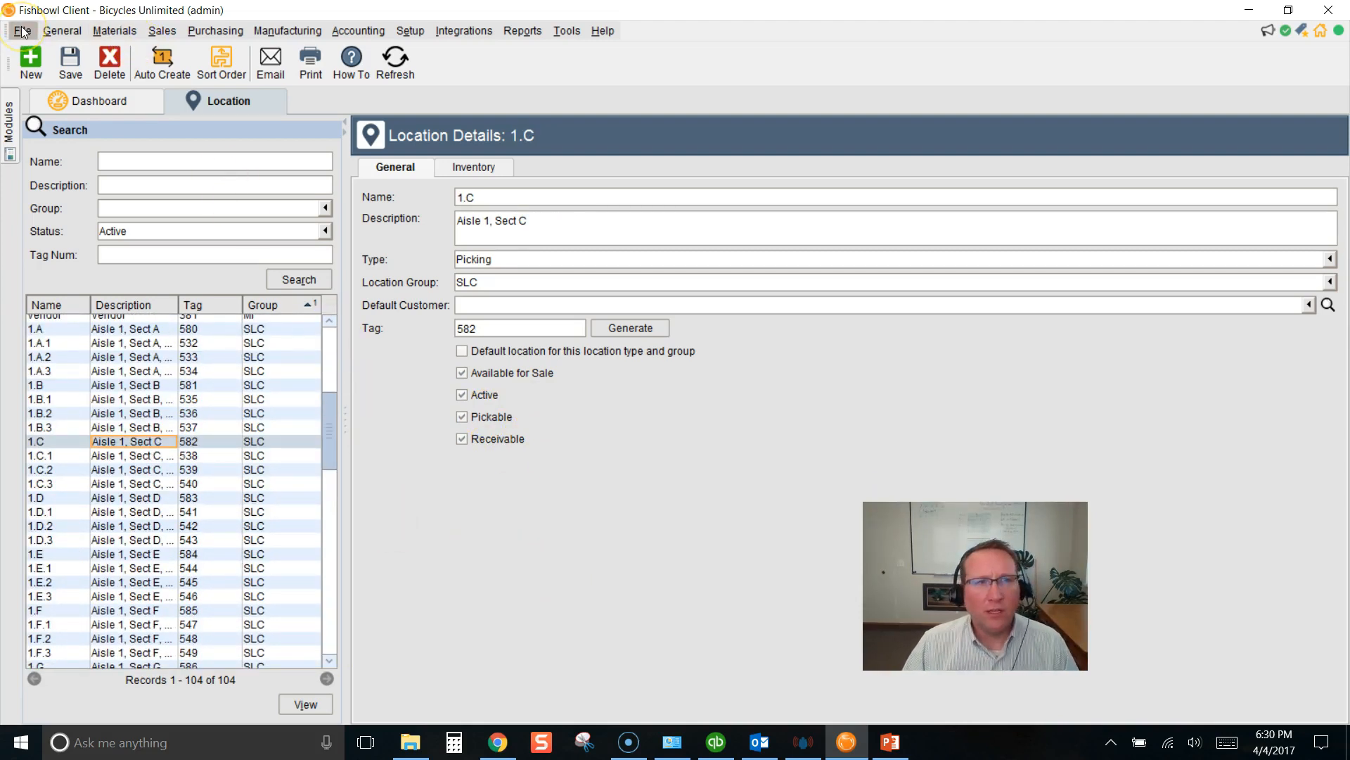
Step: Export the Locations data type from File > Export to Locations.csv and dismiss the success message
{"action": "left_click", "coordinate": [23, 31]}
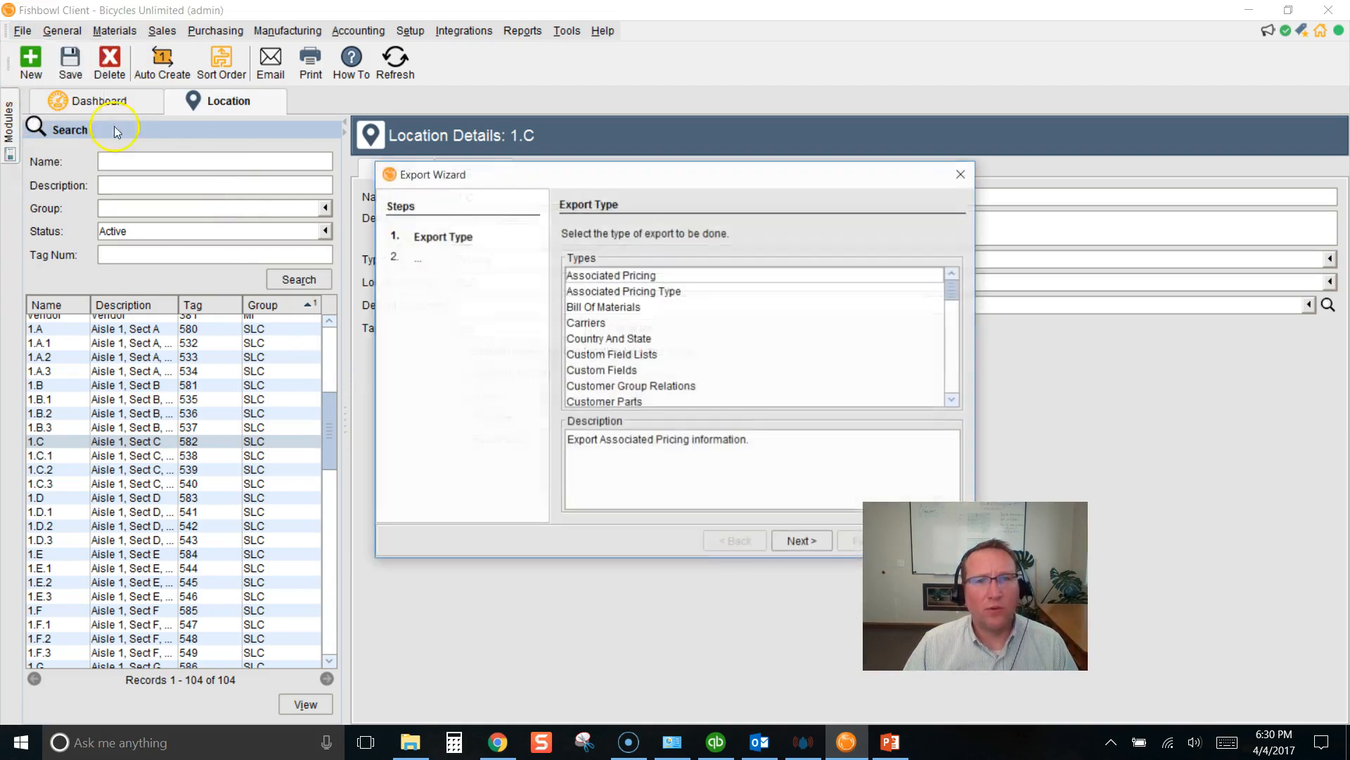
{"action": "type", "text": "lo"}
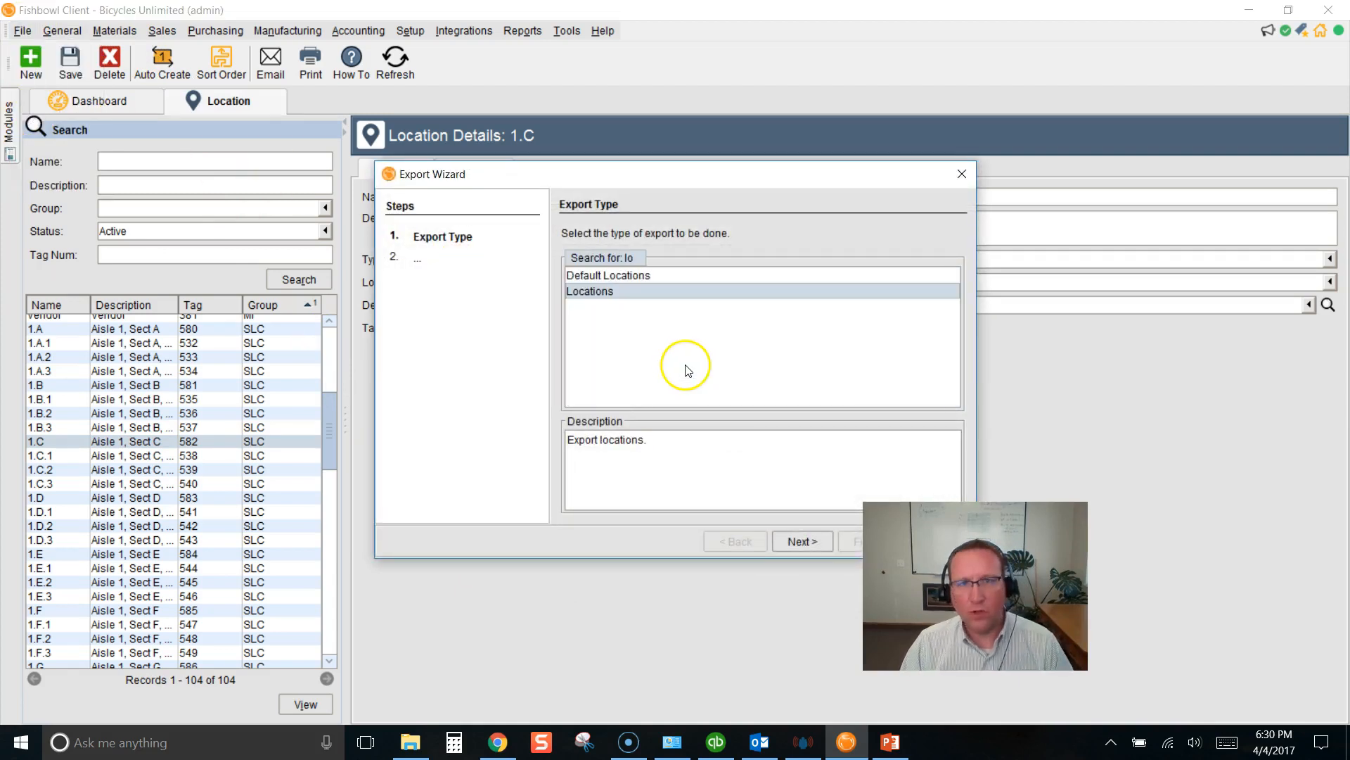
{"action": "left_click", "coordinate": [802, 541]}
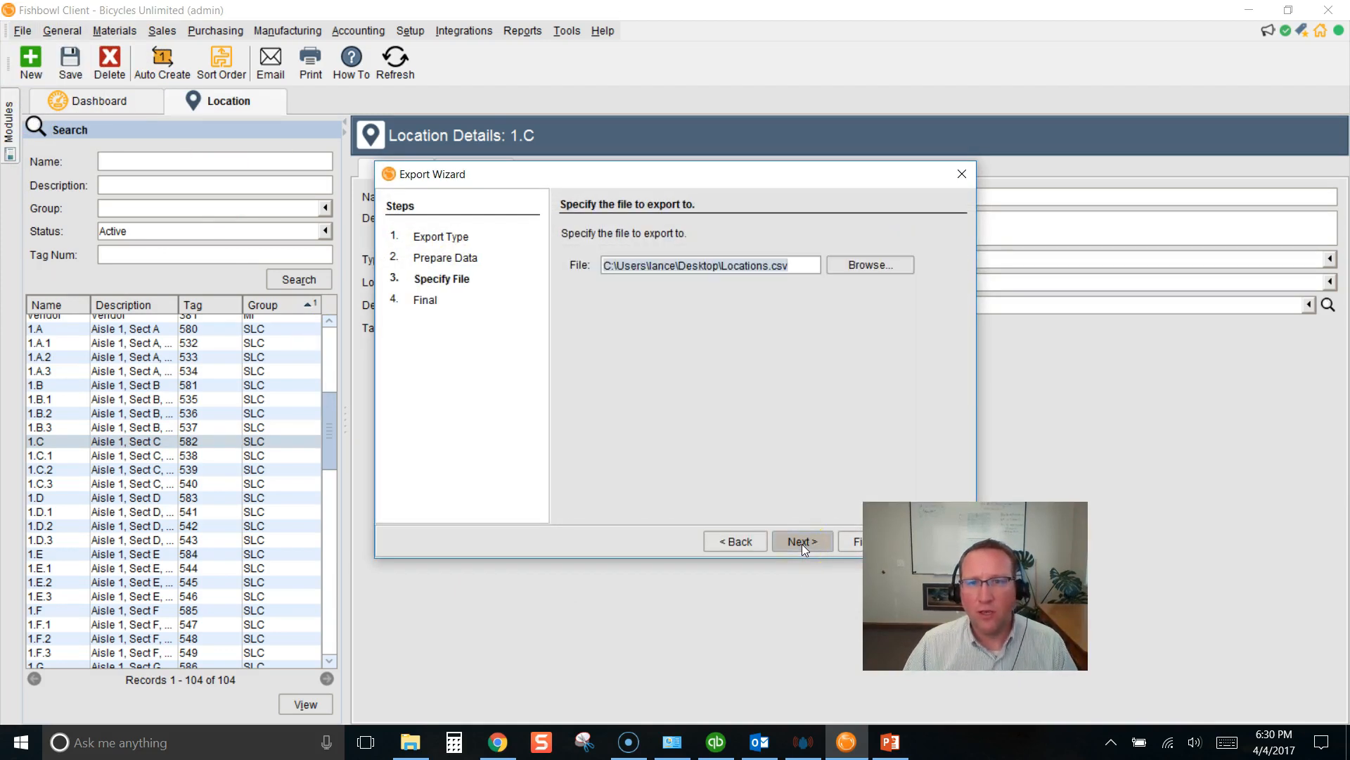
{"action": "left_click", "coordinate": [803, 541]}
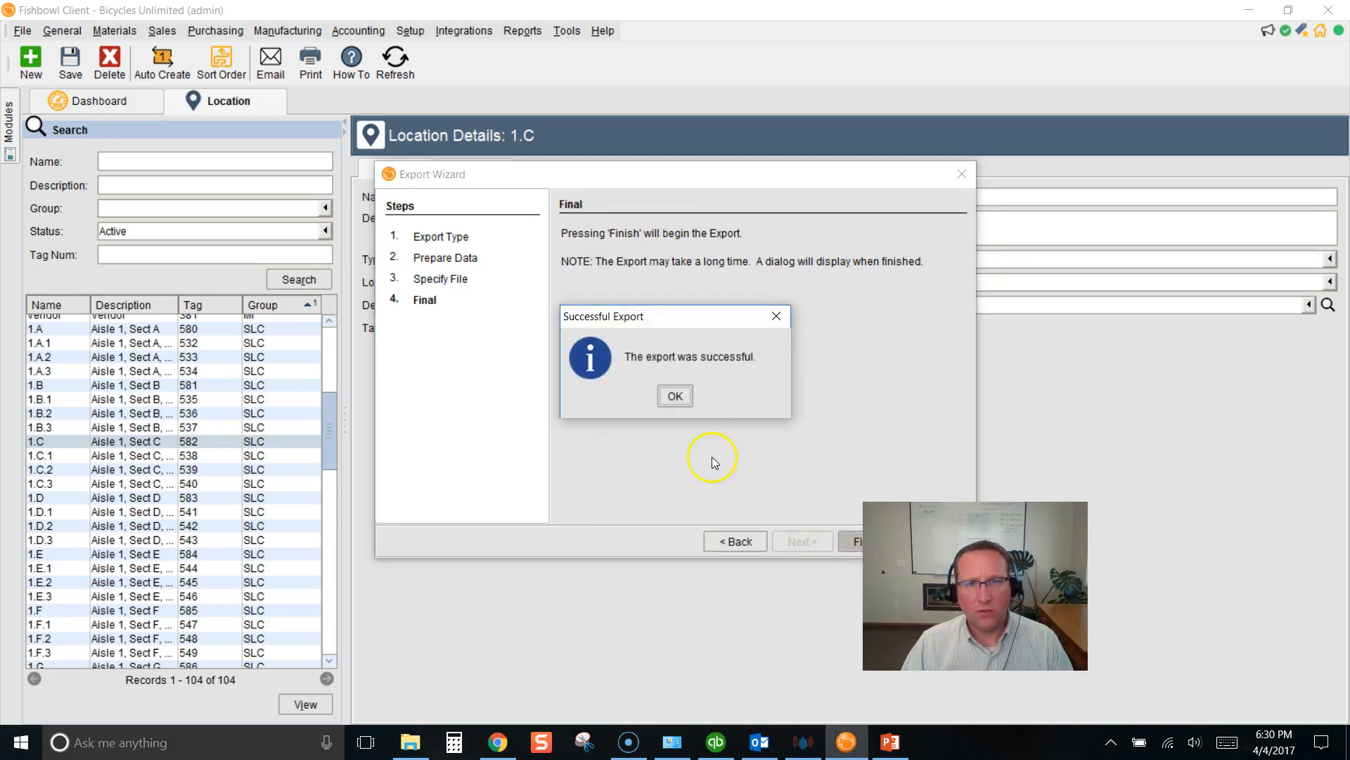
{"action": "left_click", "coordinate": [675, 396]}
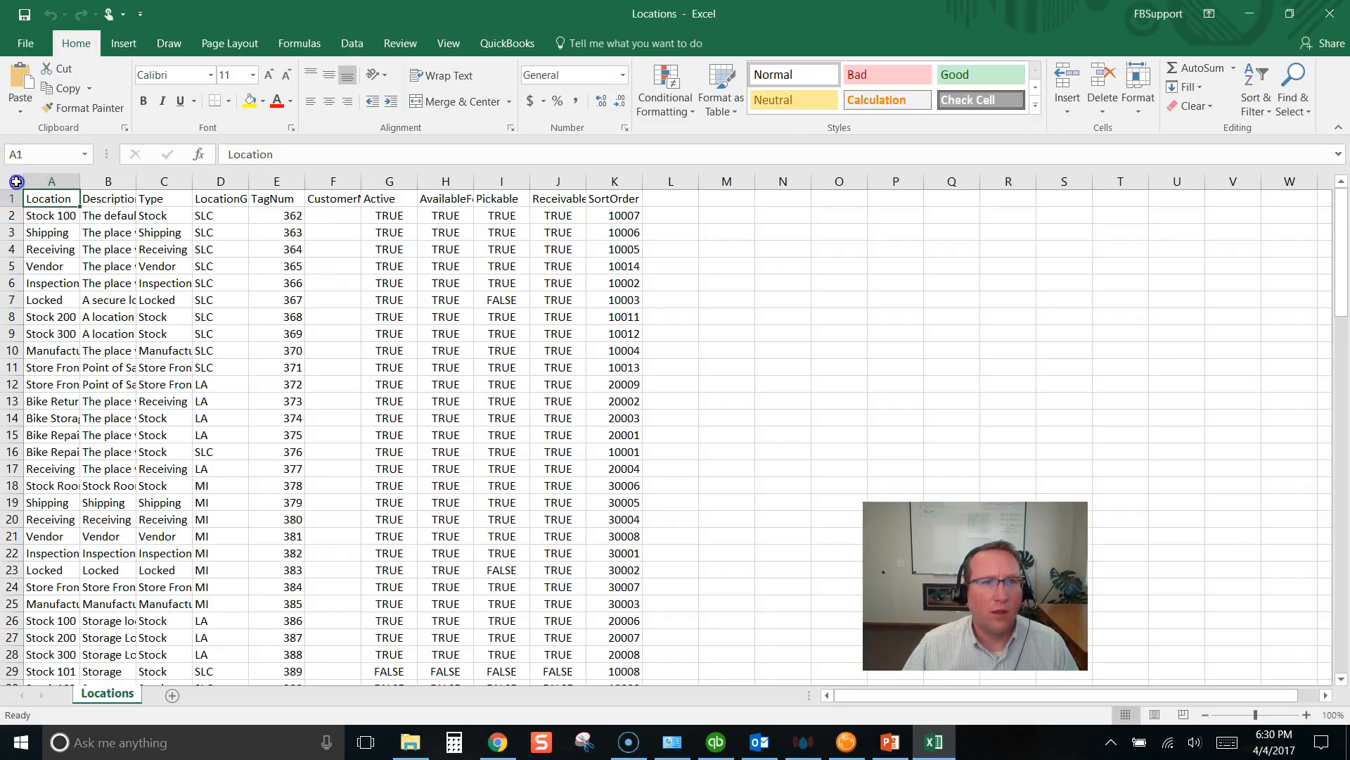
Step: Add filters to the Locations.csv headers, sort by Type and widen the Type column
{"action": "left_click", "coordinate": [352, 43]}
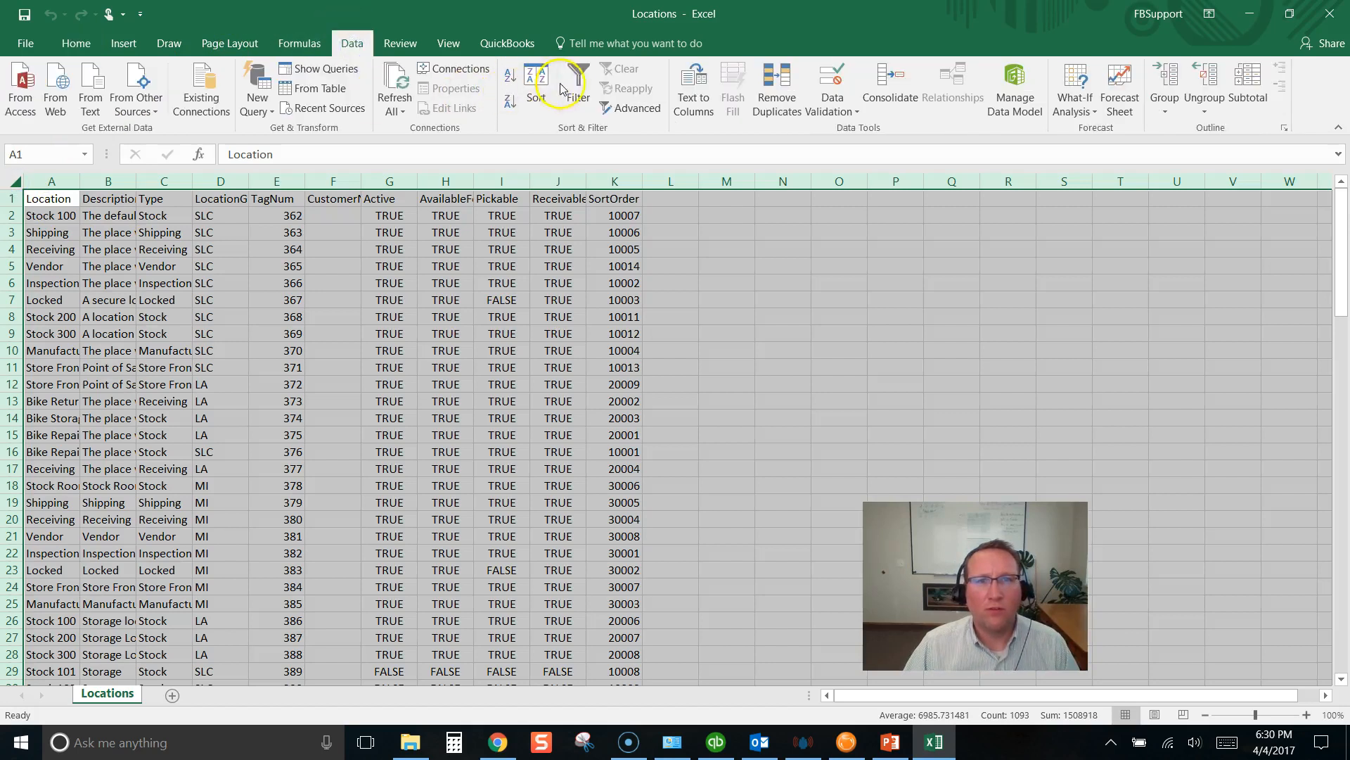
{"action": "left_click", "coordinate": [577, 85]}
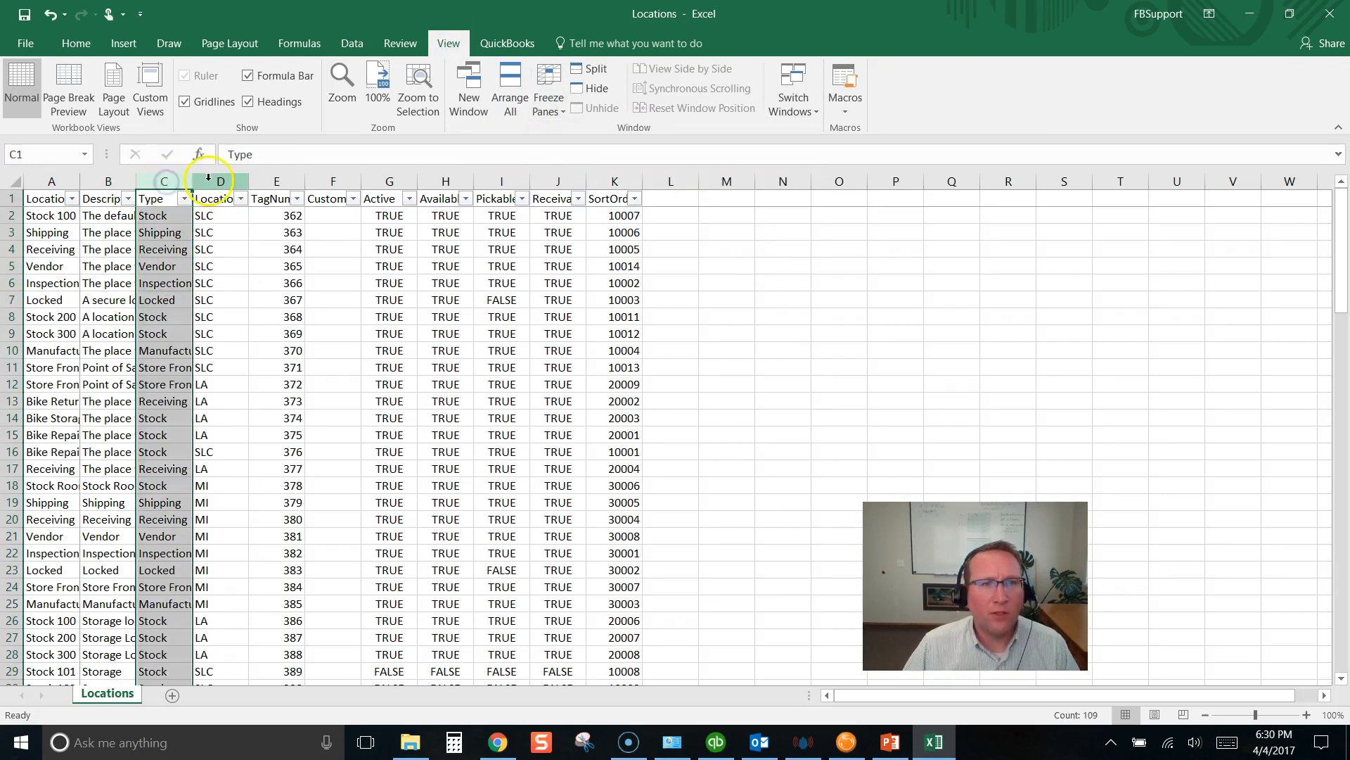
{"action": "left_click_drag", "start_coordinate": [207, 181], "coordinate": [231, 181]}
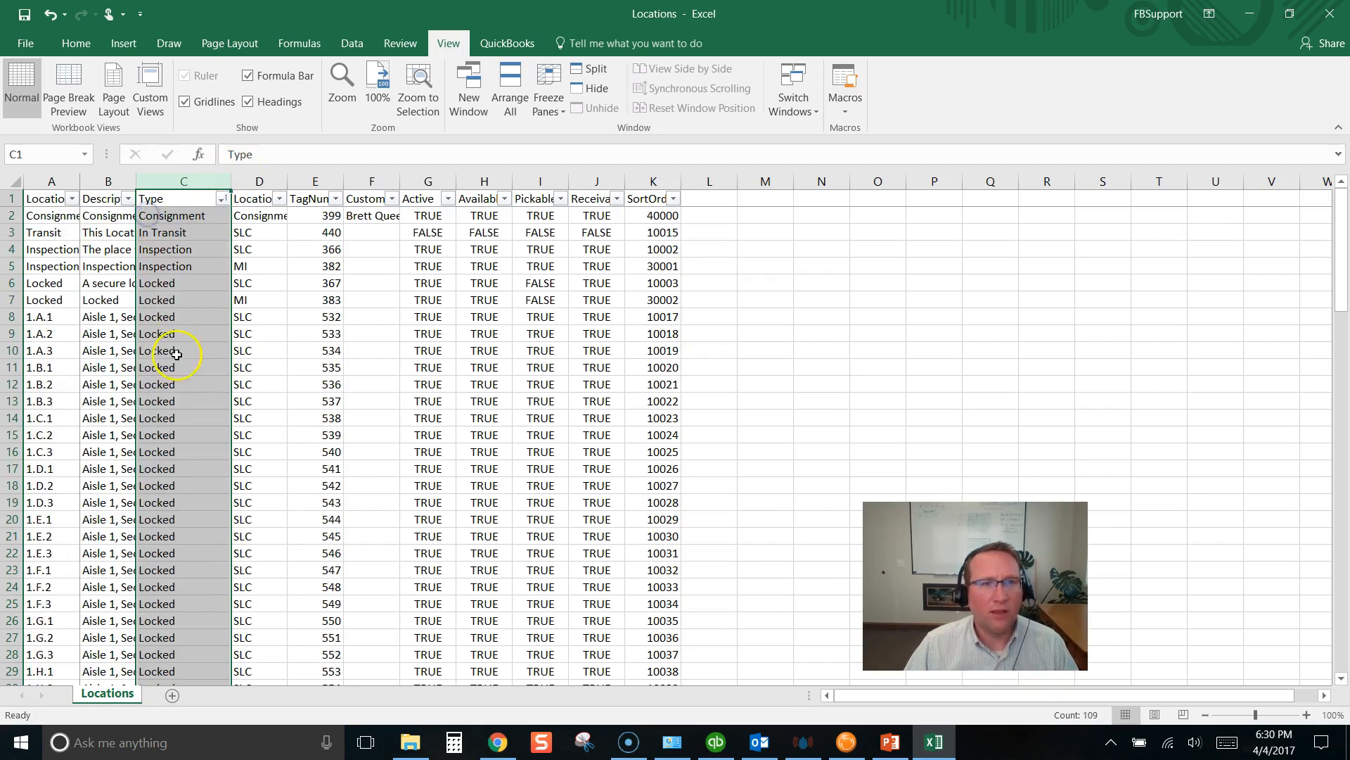
Step: Select the Pickable cells of the Locked aisle rows and enter FALSE
{"action": "left_click_drag", "start_coordinate": [183, 283], "coordinate": [179, 637]}
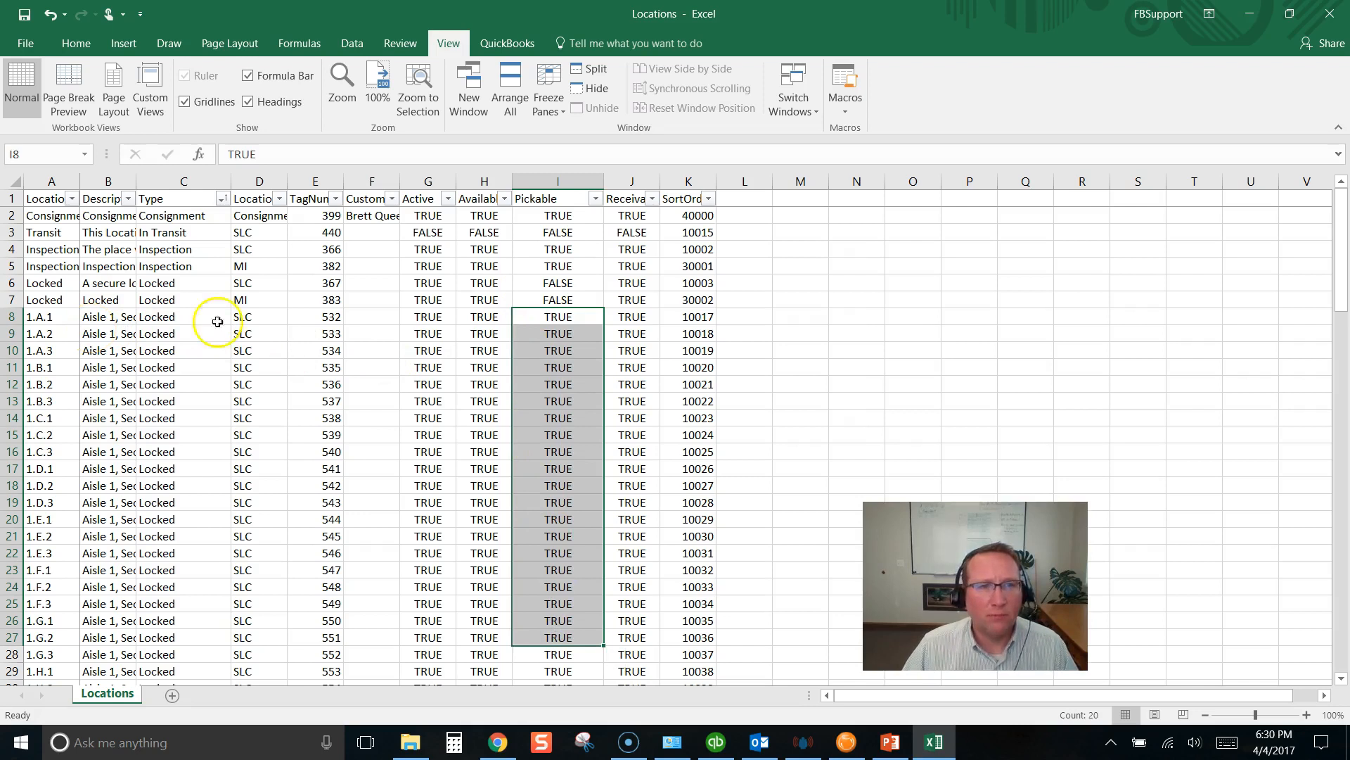
{"action": "type", "text": "Fal"}
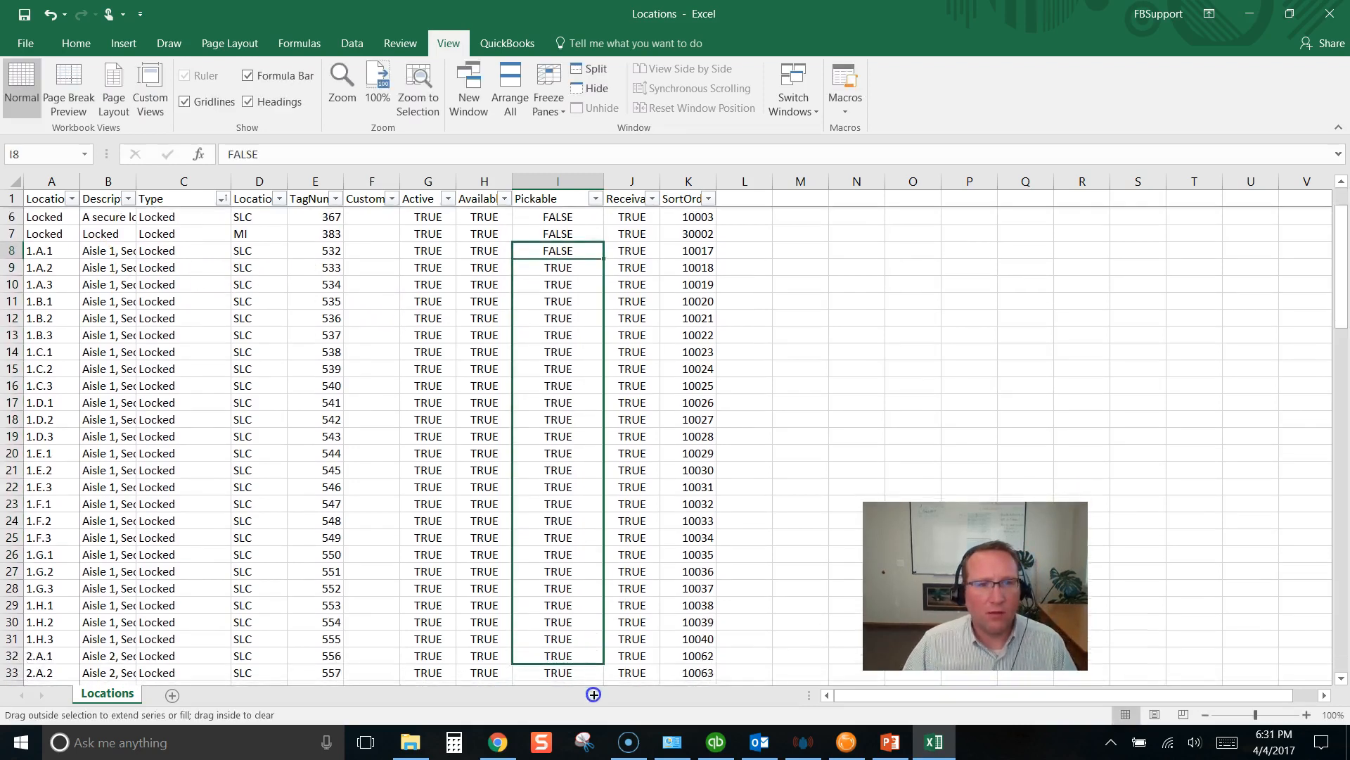
{"action": "scroll", "scroll_direction": "down", "scroll_amount": 3}
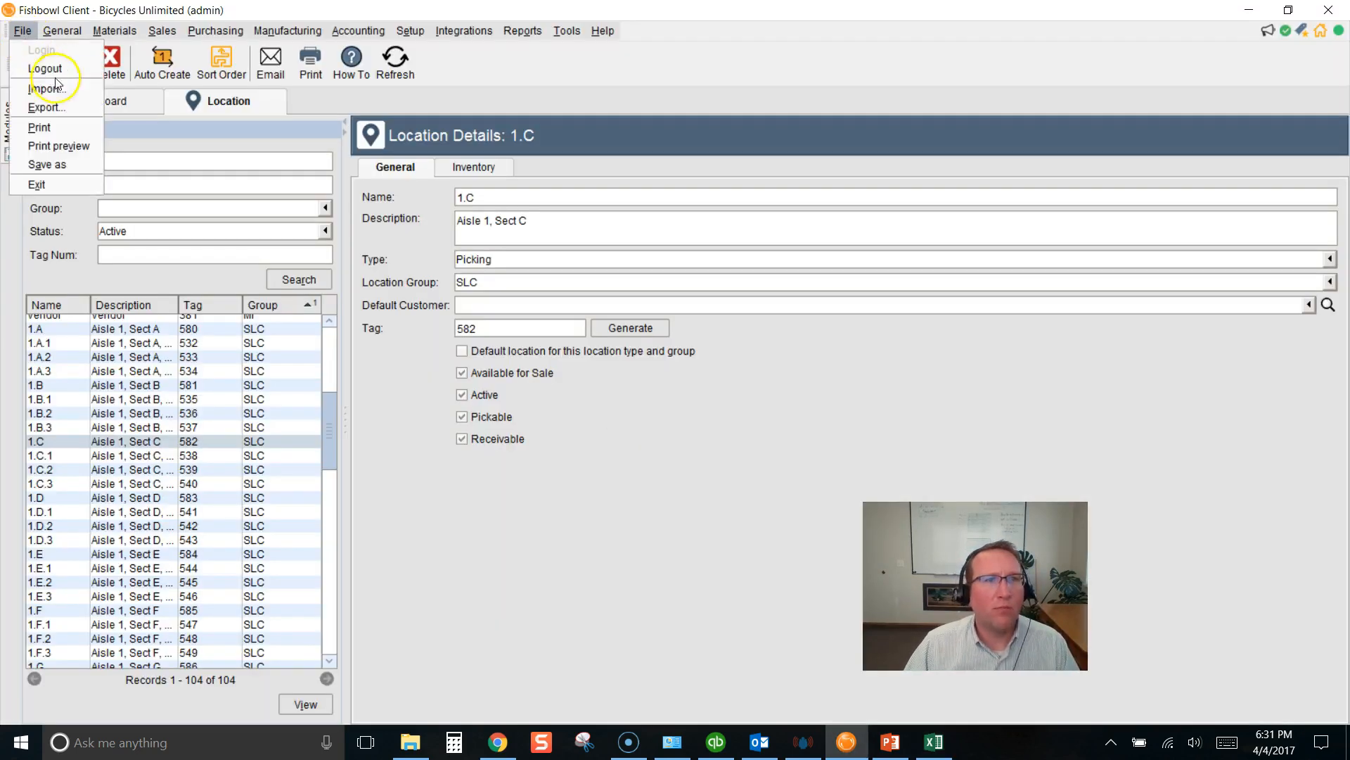
Step: Import the edited Locations.csv via File > Import with Locations as the import type
{"action": "left_click", "coordinate": [44, 89]}
{"action": "type", "text": "lo"}
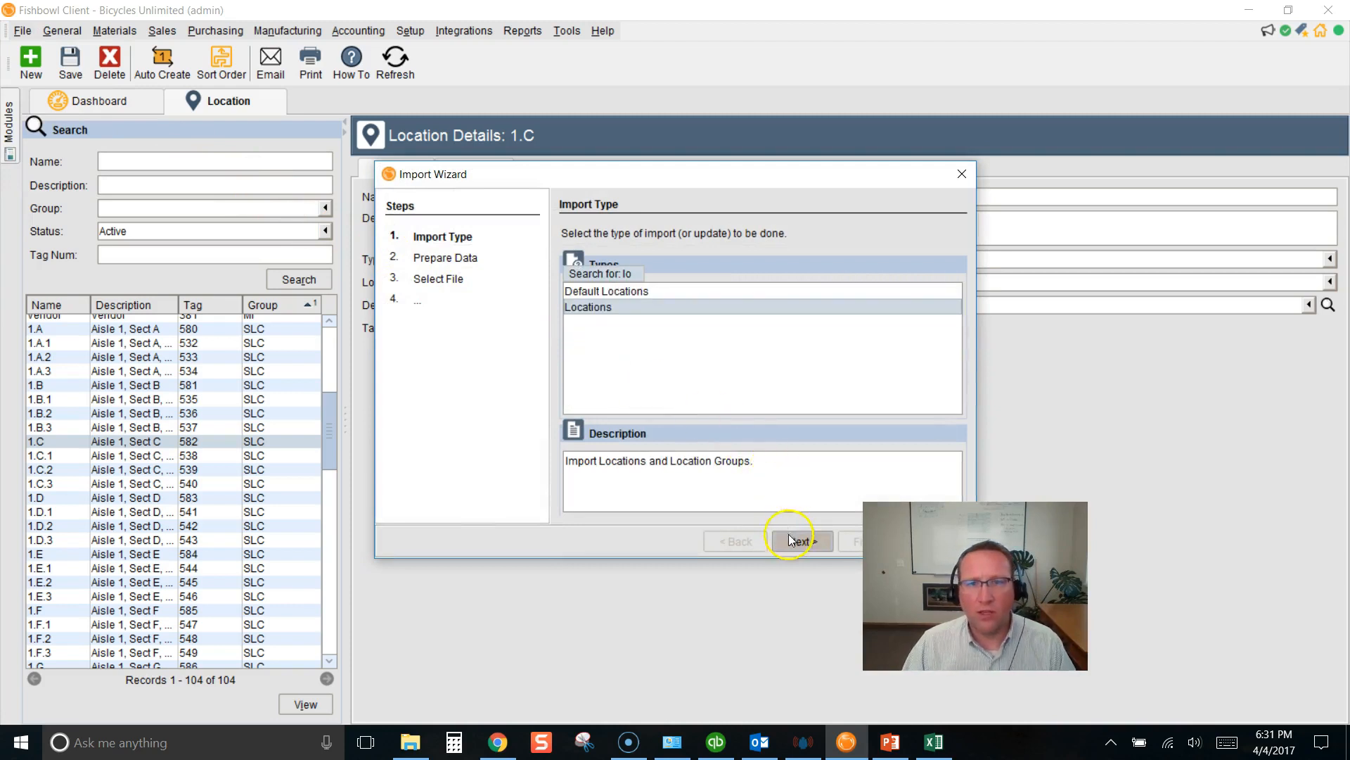
{"action": "left_click", "coordinate": [120, 497]}
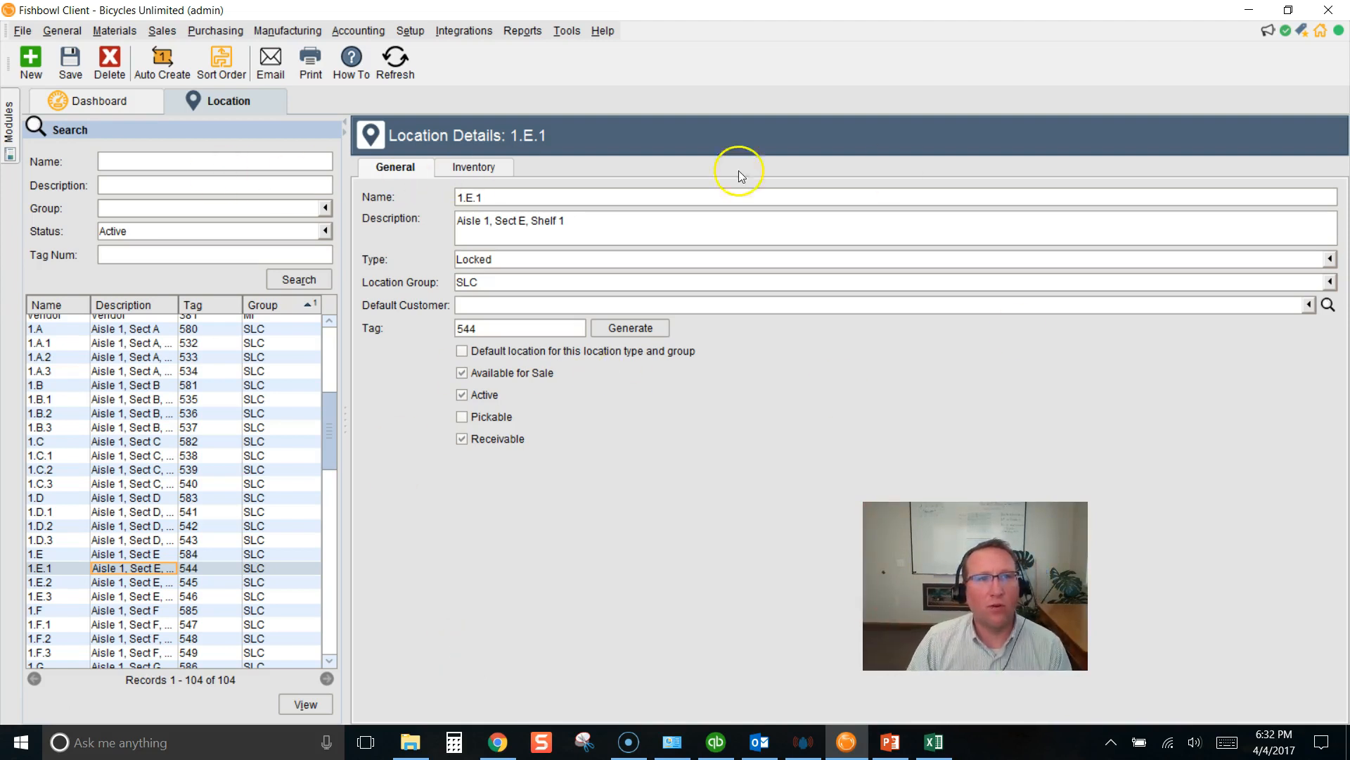
Step: Open the Inventory module from the Materials menu, showing part BTY100 stock
{"action": "left_click", "coordinate": [115, 31]}
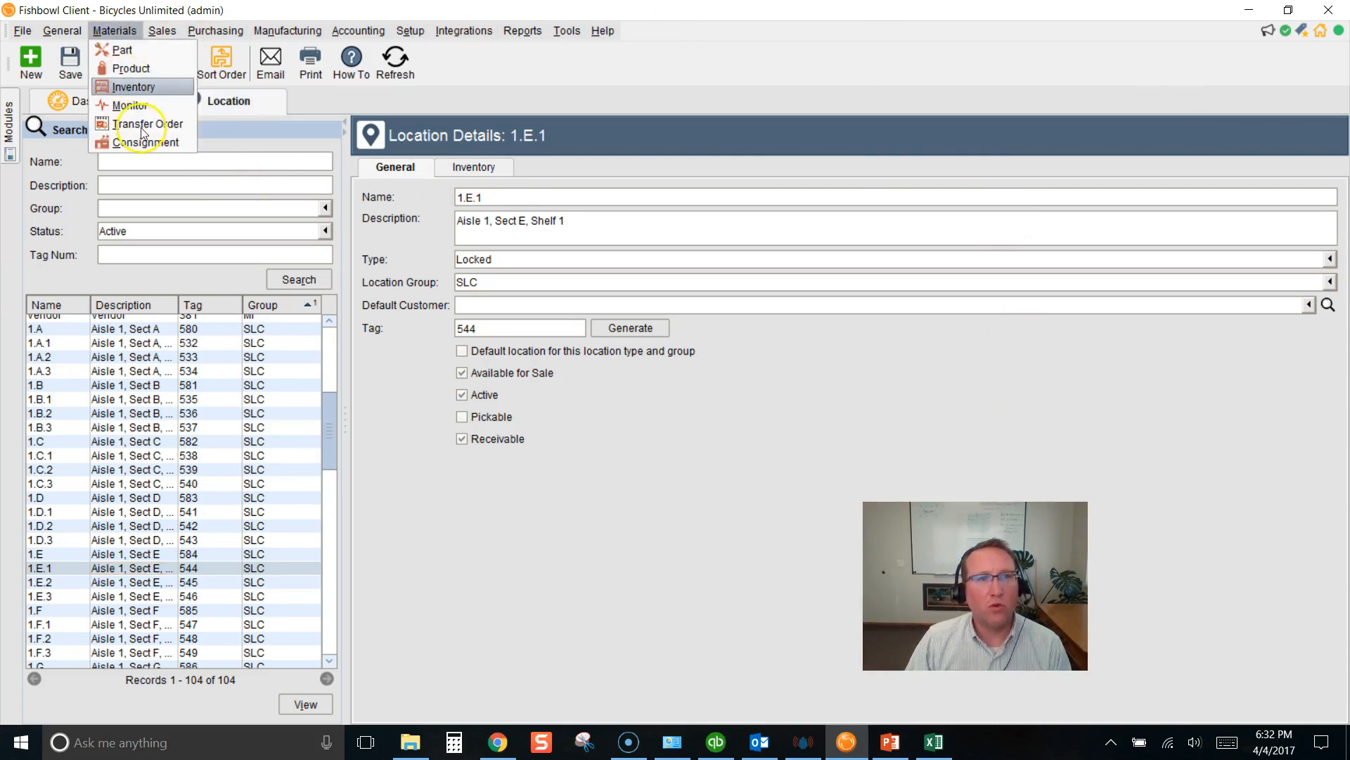
{"action": "left_click", "coordinate": [134, 87]}
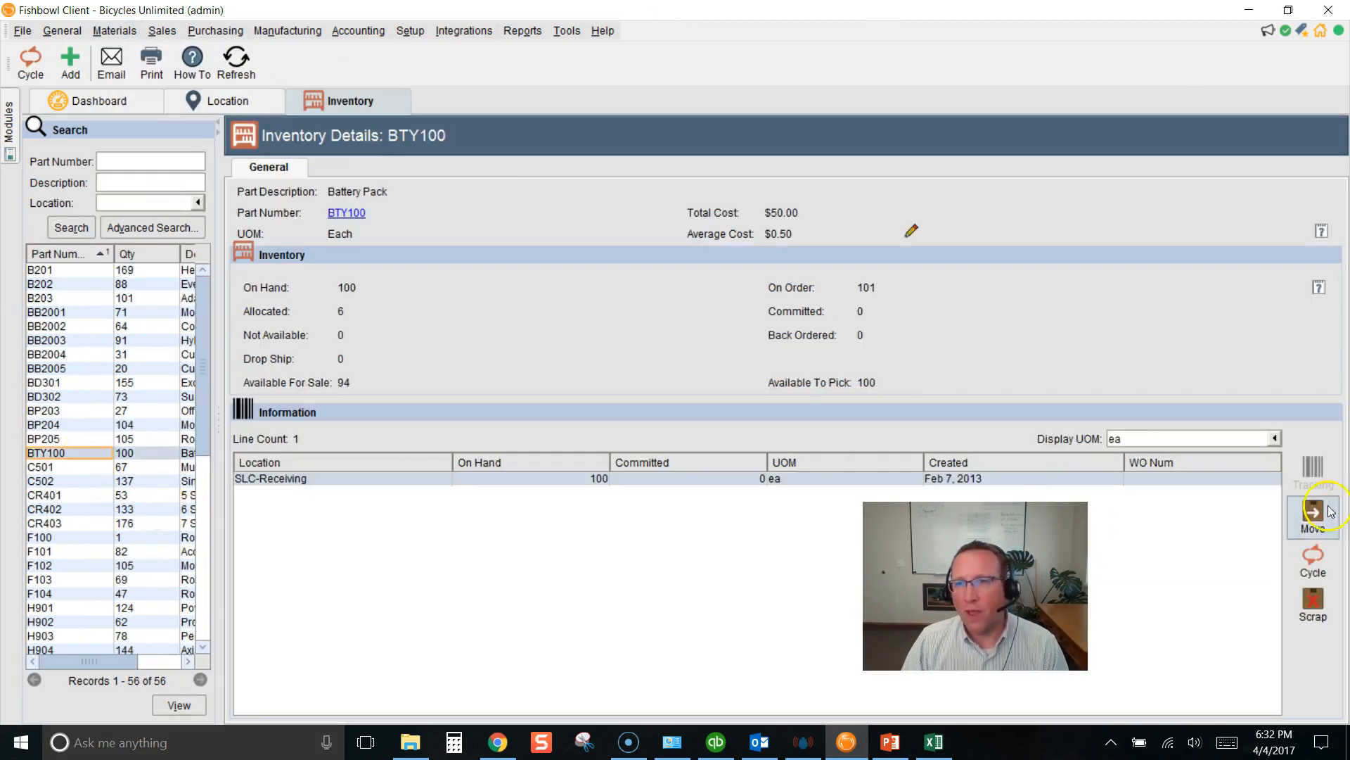
{"action": "mouse_move", "coordinate": [1313, 512]}
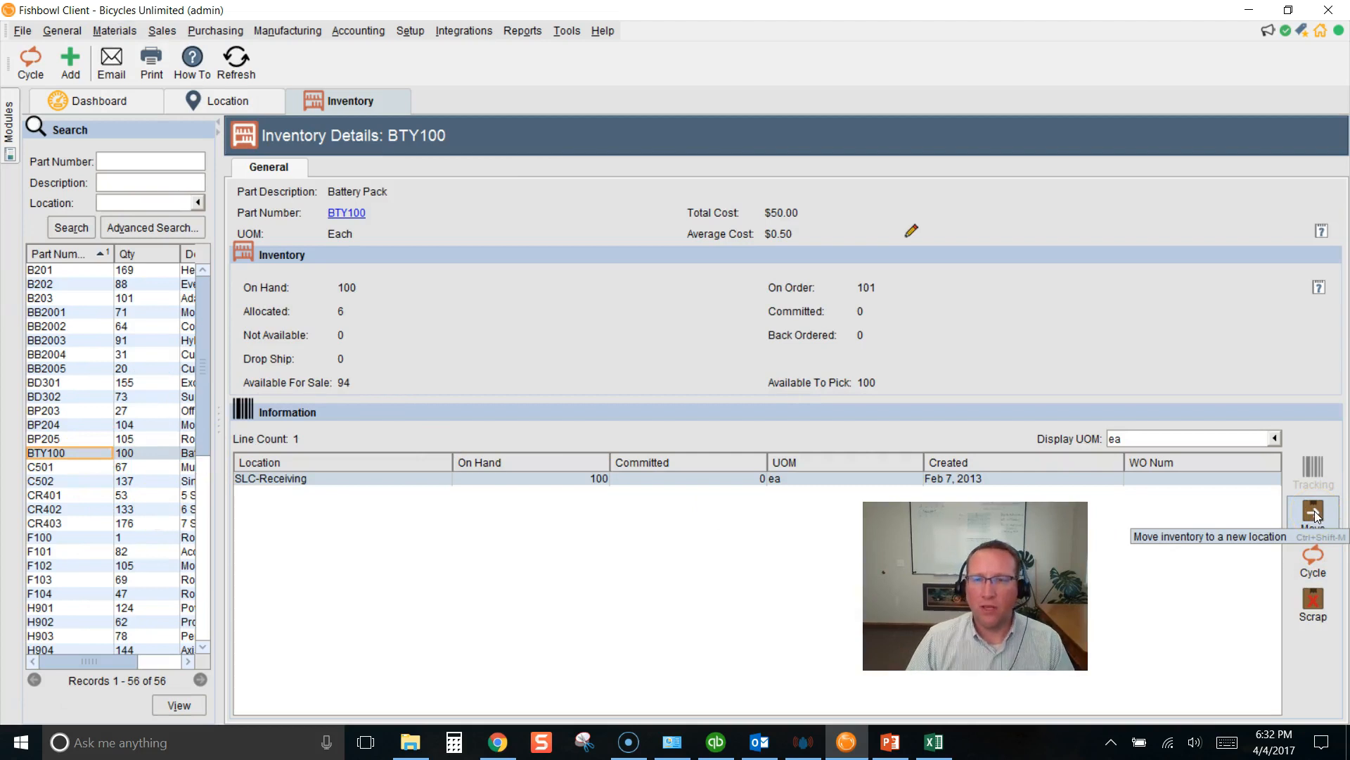